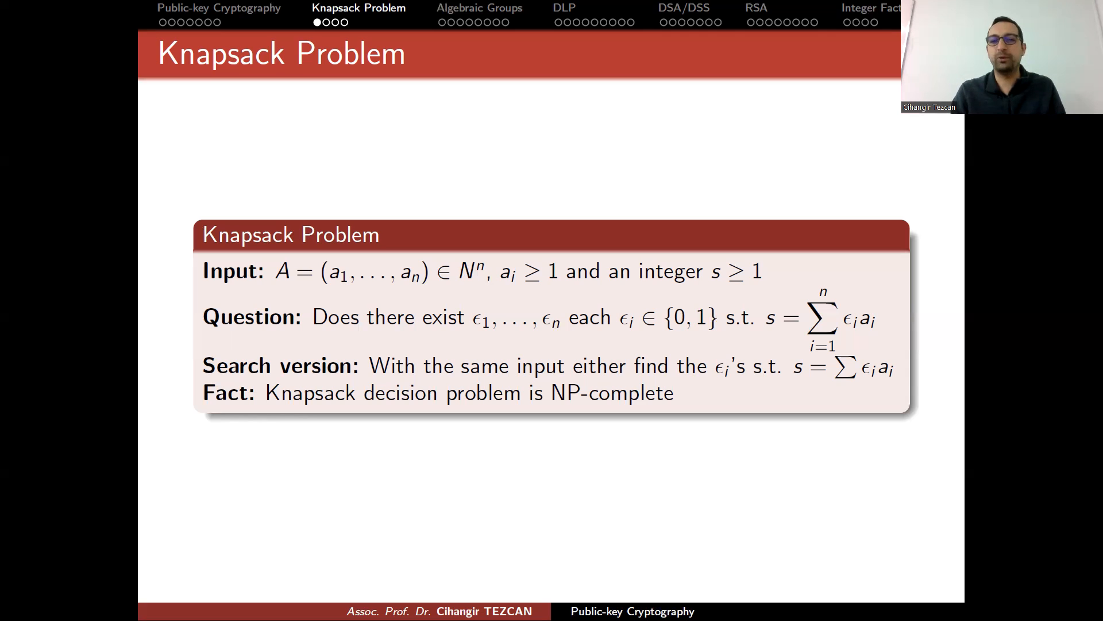
{"action": "mouse_move", "coordinate": [744, 522]}
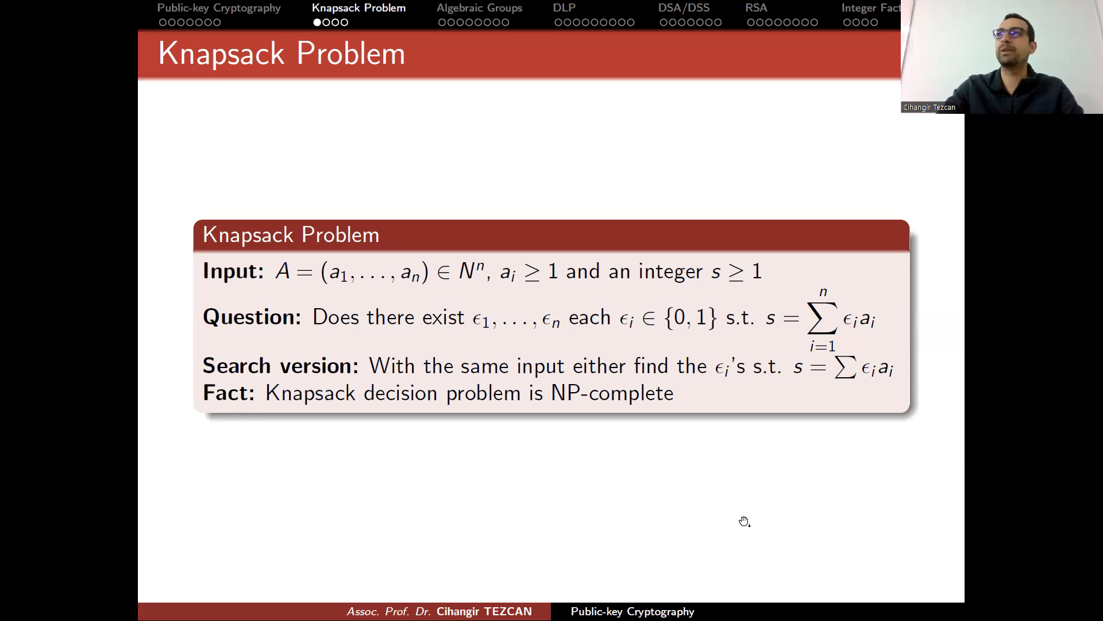
Advance to the Knapsack Public-key Cryptosystem slide crediting Merkle-Hellman and Shamir
{"action": "key", "text": "Right"}
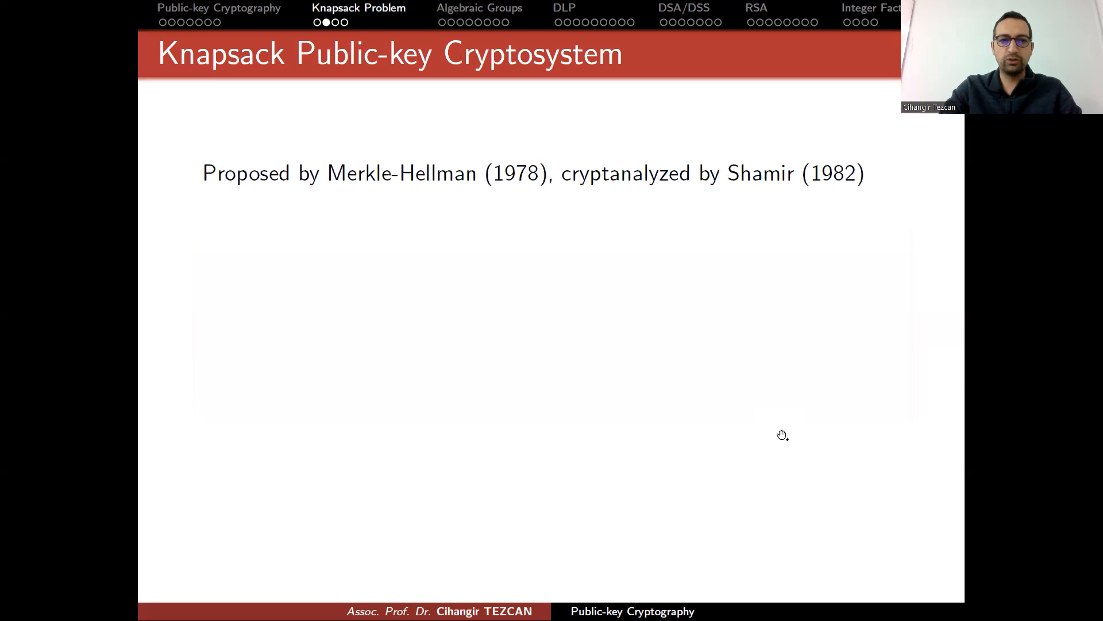
{"action": "mouse_move", "coordinate": [763, 465]}
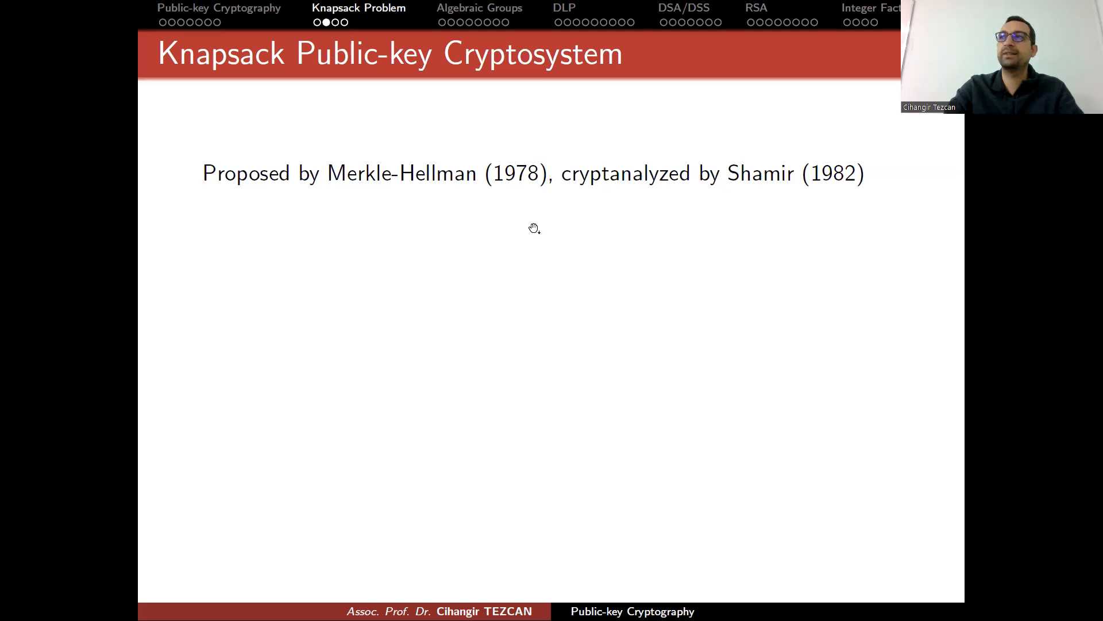
{"action": "mouse_move", "coordinate": [794, 215]}
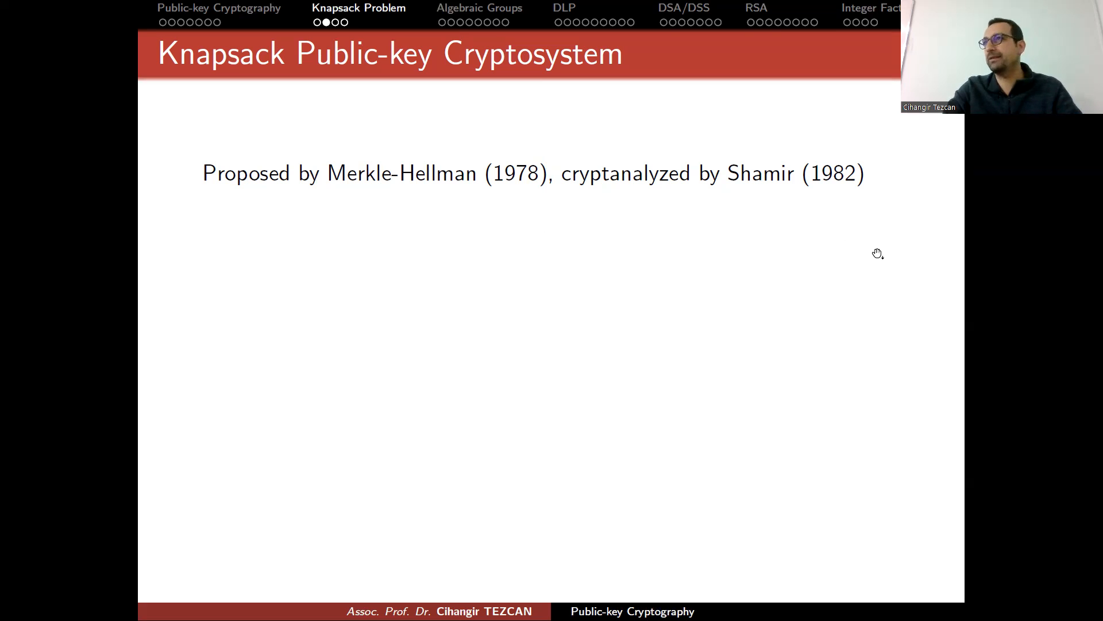
Reveal the Encryption block writing message m ∈ {0,1}ⁿ as bits m₁m₂⋯mₙ
{"action": "key", "text": "Right"}
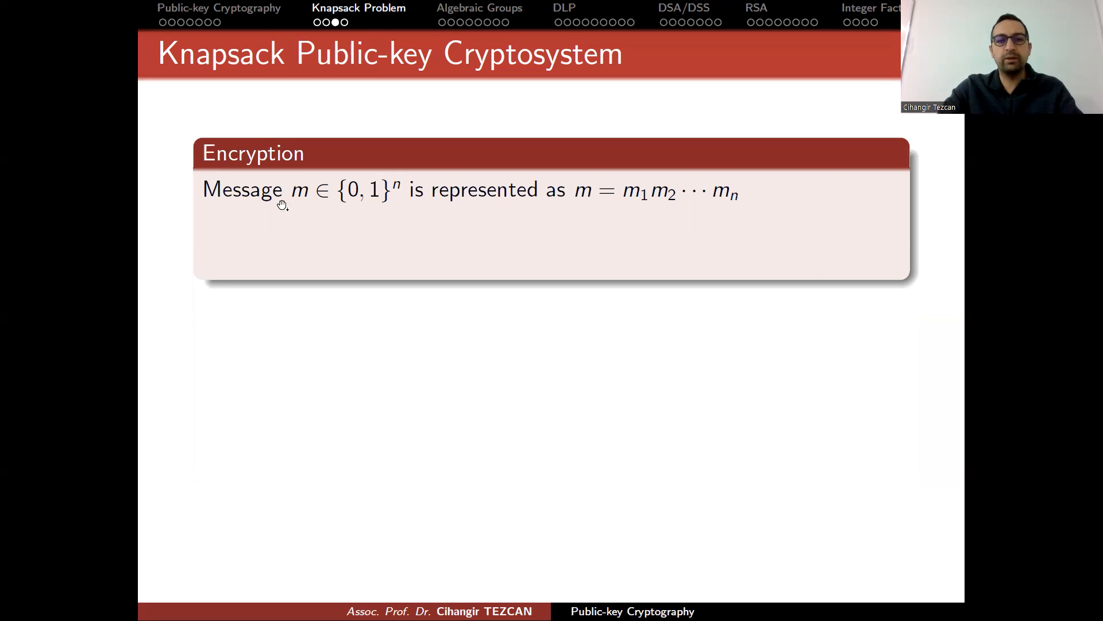
{"action": "mouse_move", "coordinate": [547, 222]}
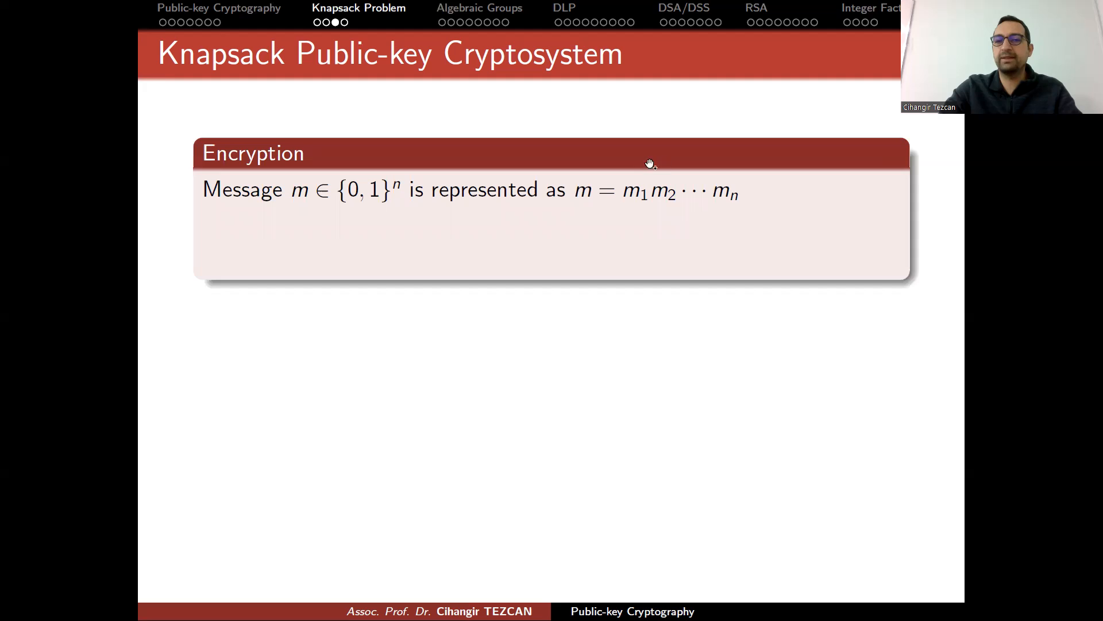
{"action": "mouse_move", "coordinate": [717, 228]}
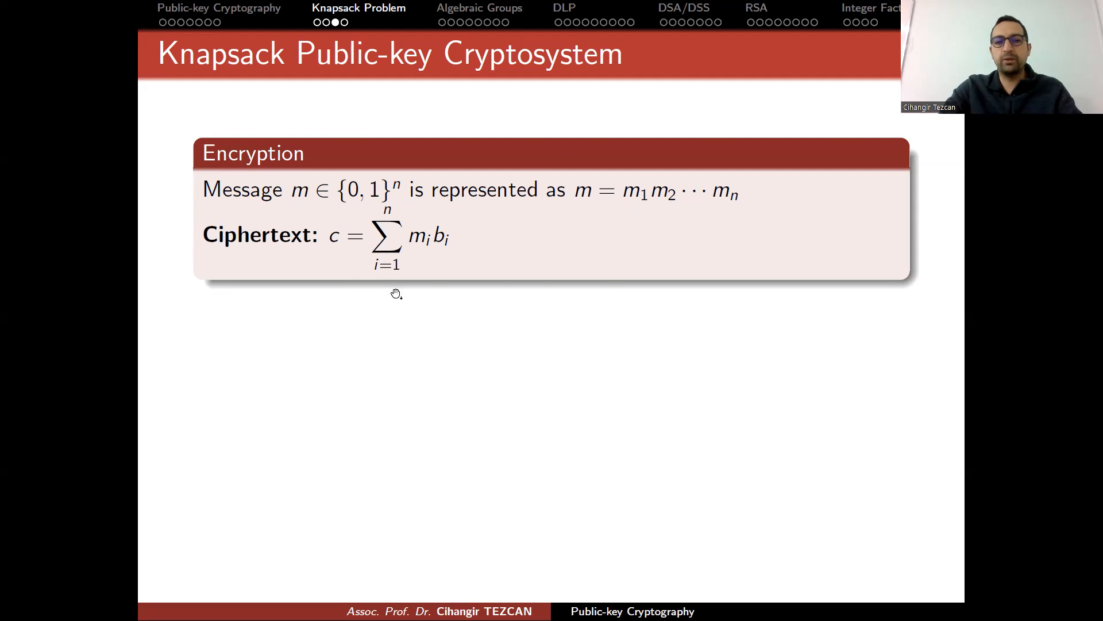
{"action": "mouse_move", "coordinate": [422, 258]}
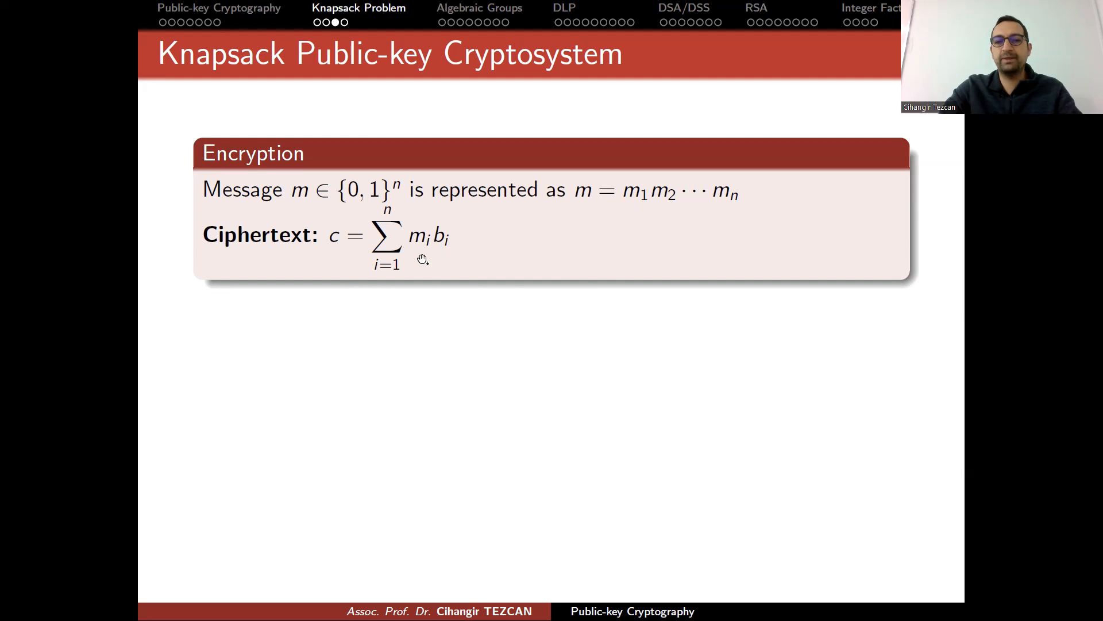
{"action": "mouse_move", "coordinate": [344, 295]}
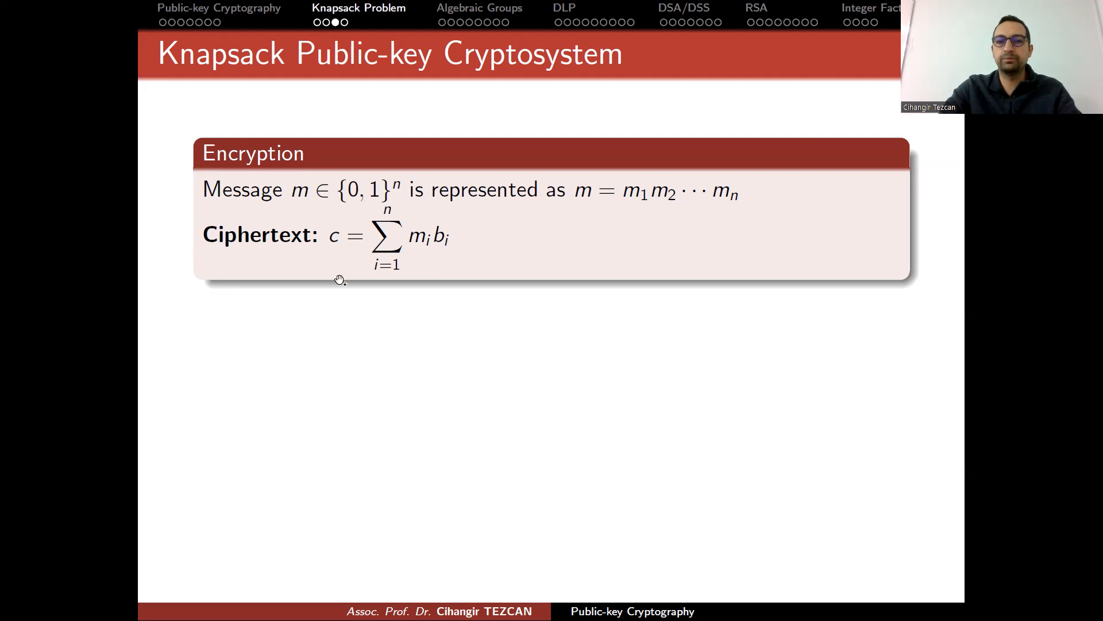
{"action": "mouse_move", "coordinate": [378, 299]}
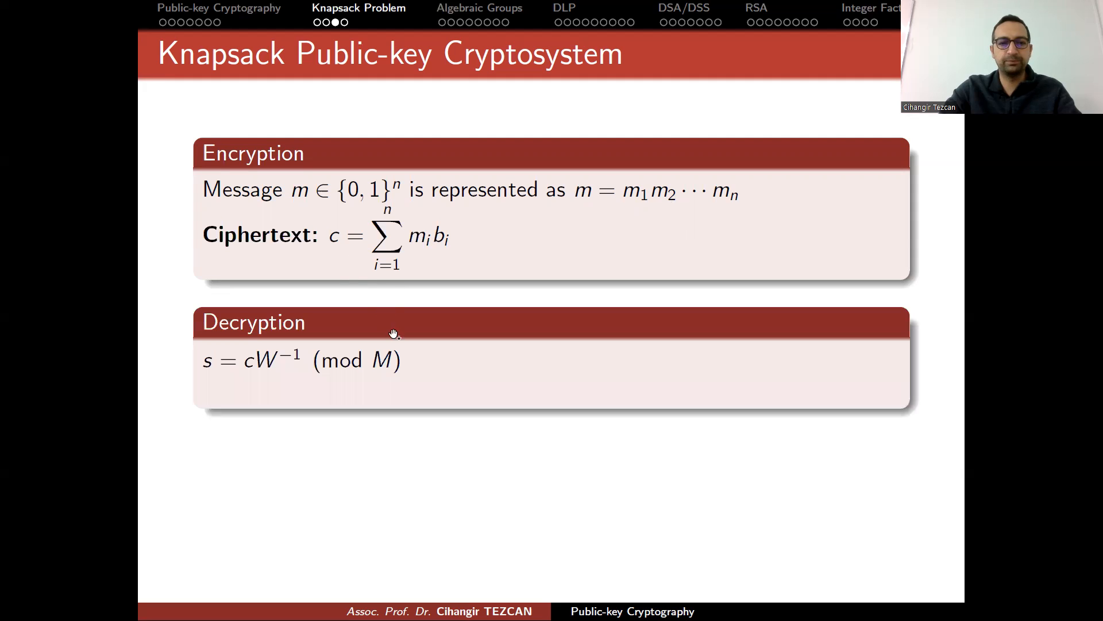
{"action": "mouse_move", "coordinate": [369, 405]}
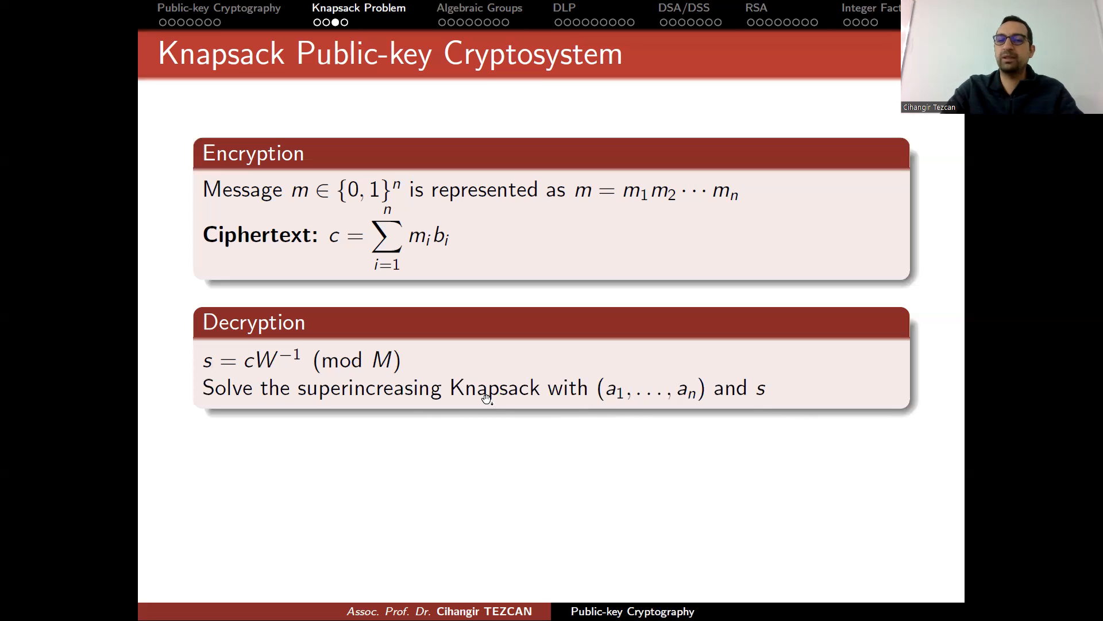
Advance to the worked Example slide with private key (2,3,7,15,31), M=61, W=17, message 01101
{"action": "key", "text": "Right"}
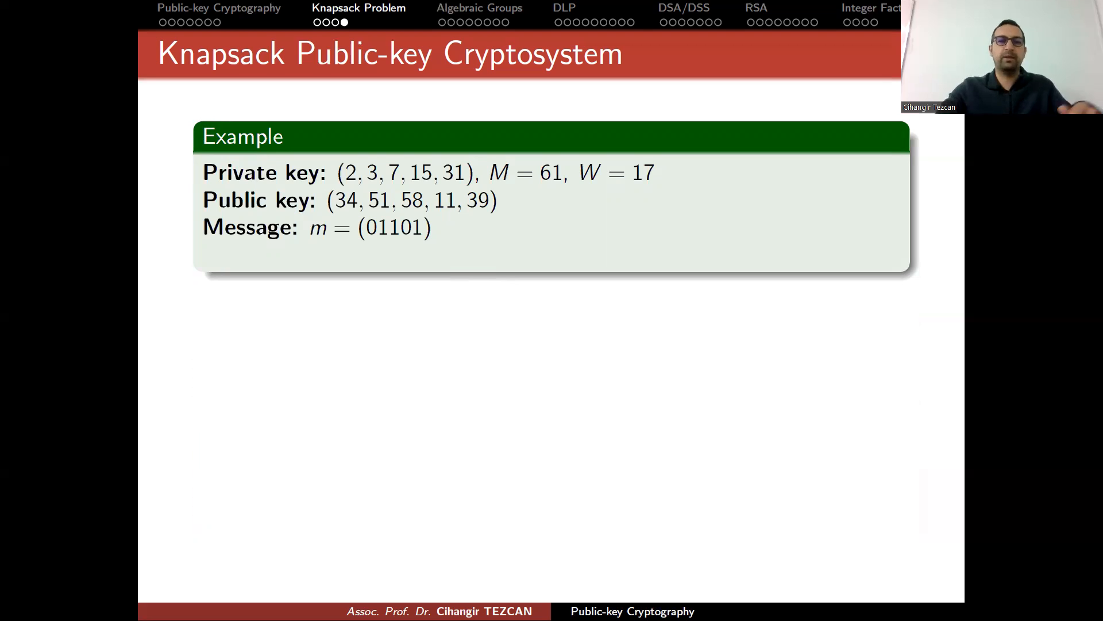
{"action": "mouse_move", "coordinate": [403, 211]}
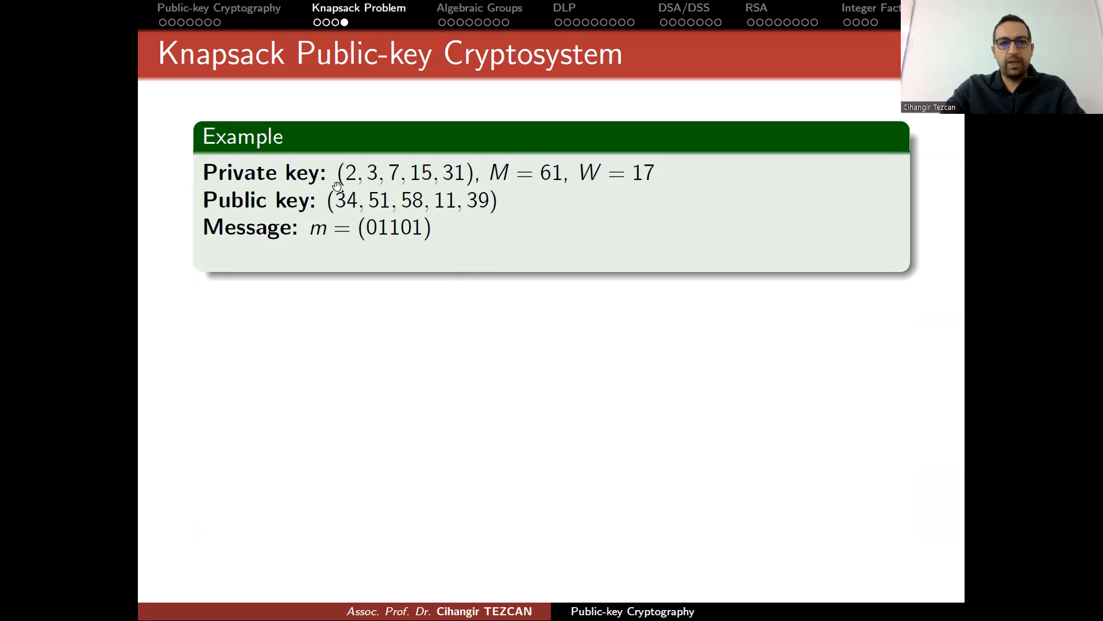
{"action": "mouse_move", "coordinate": [449, 183]}
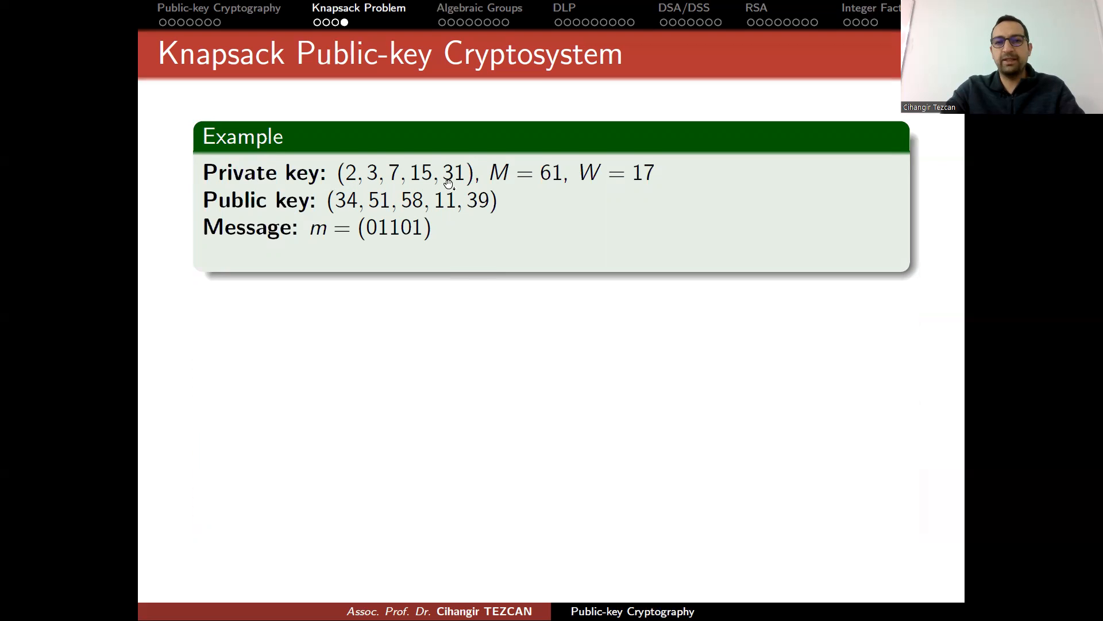
{"action": "mouse_move", "coordinate": [318, 152]}
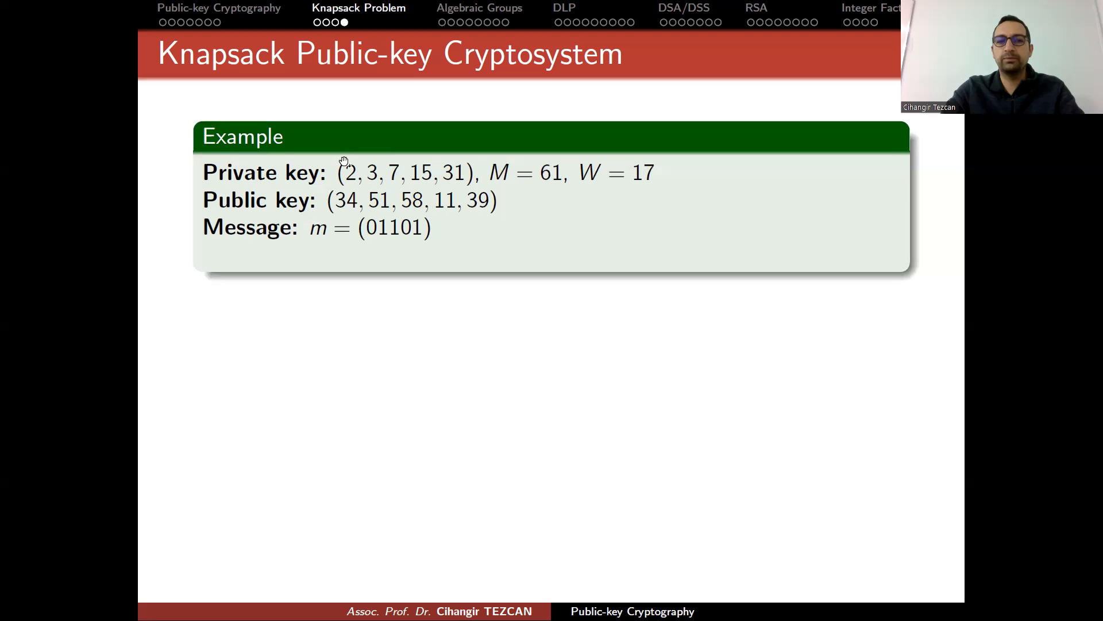
{"action": "mouse_move", "coordinate": [392, 184]}
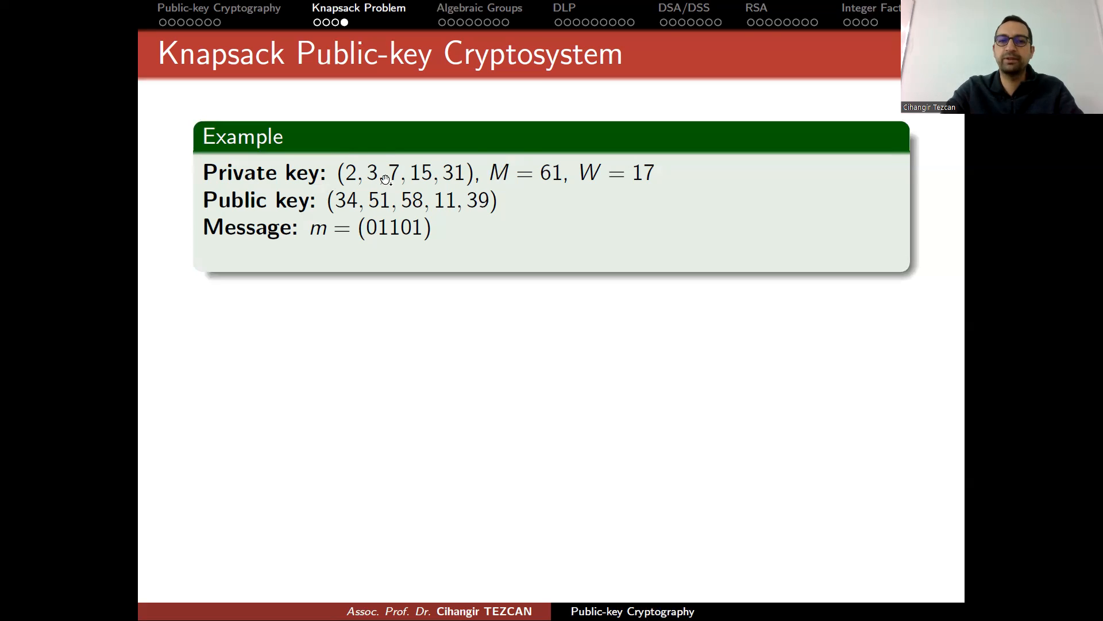
{"action": "mouse_move", "coordinate": [359, 183]}
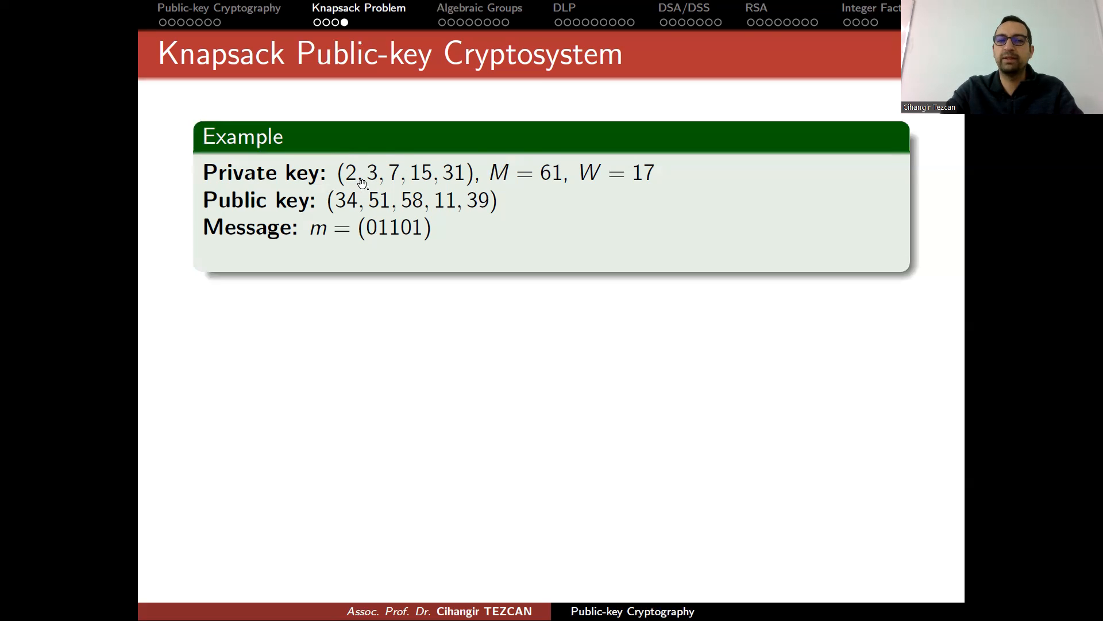
{"action": "mouse_move", "coordinate": [401, 171]}
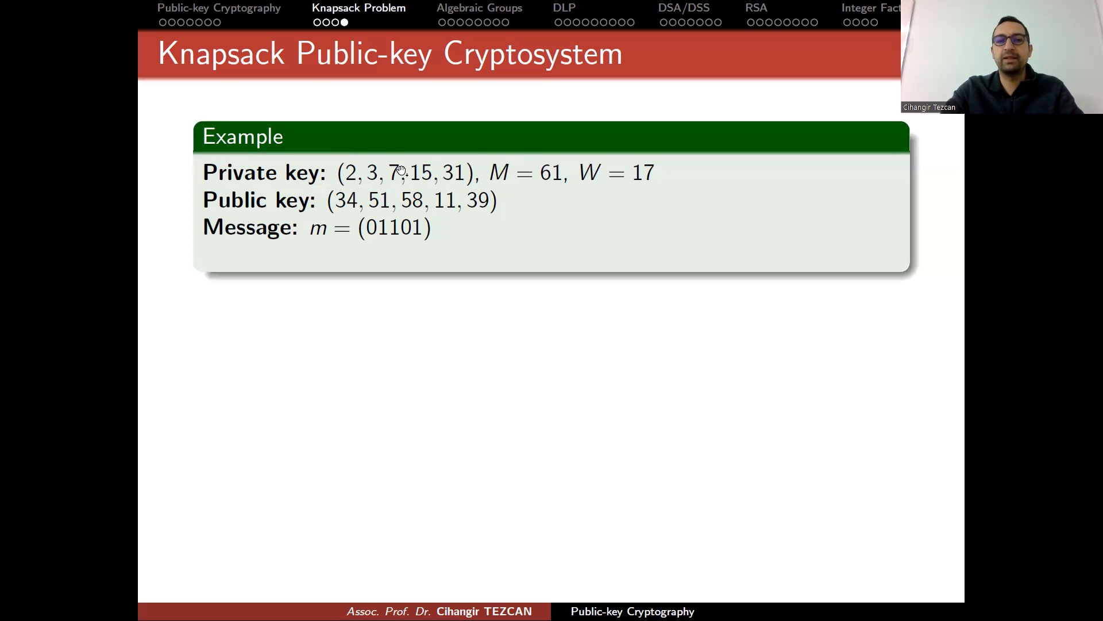
{"action": "mouse_move", "coordinate": [372, 174]}
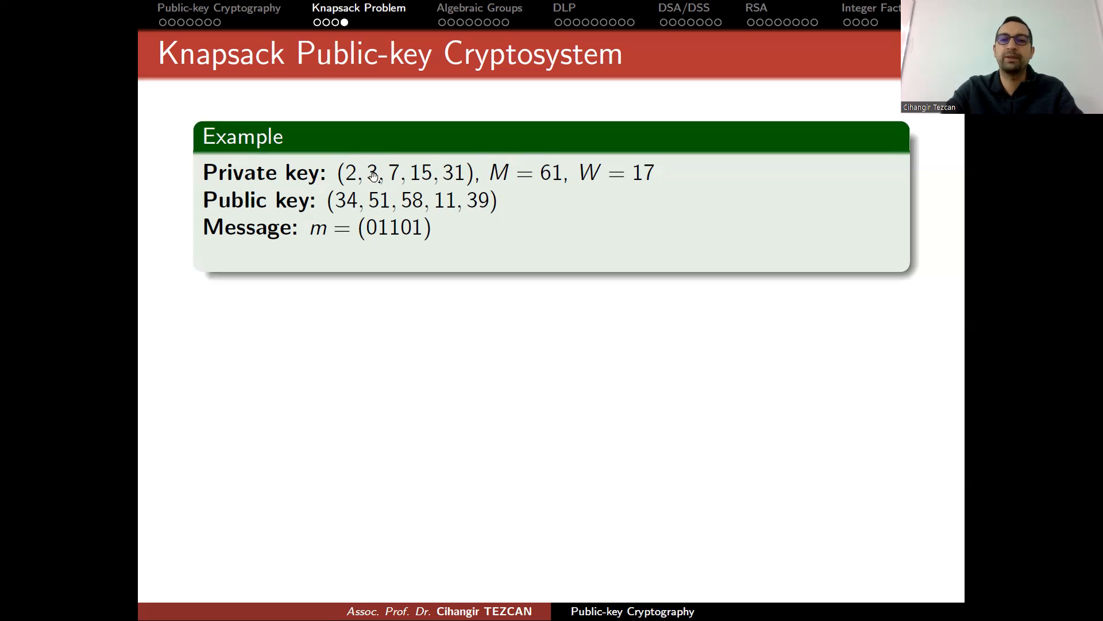
{"action": "mouse_move", "coordinate": [381, 205]}
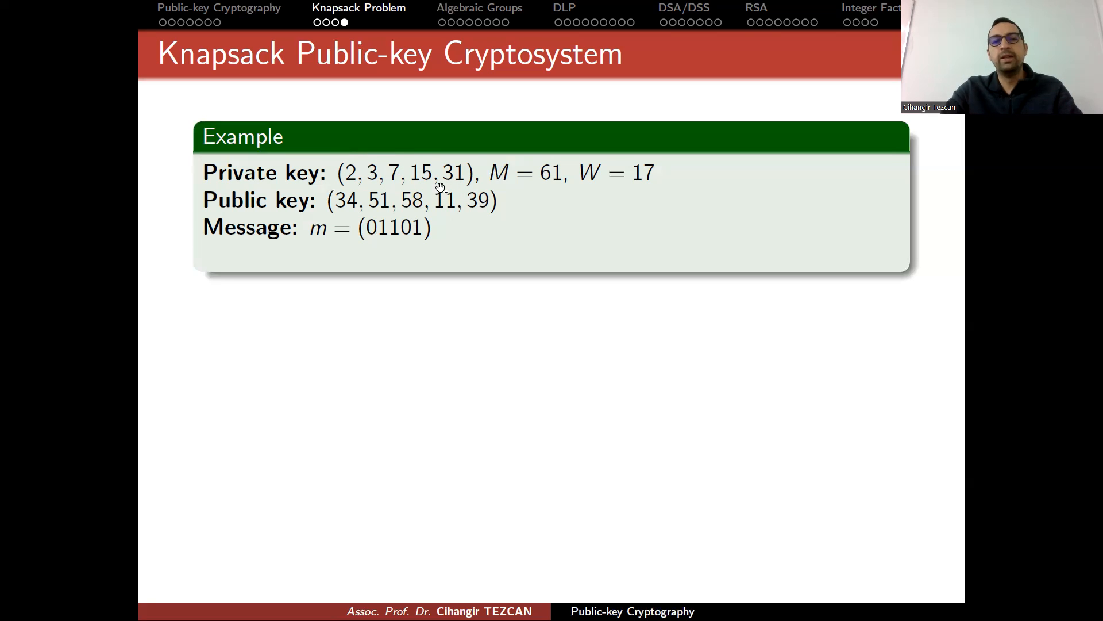
{"action": "mouse_move", "coordinate": [429, 197]}
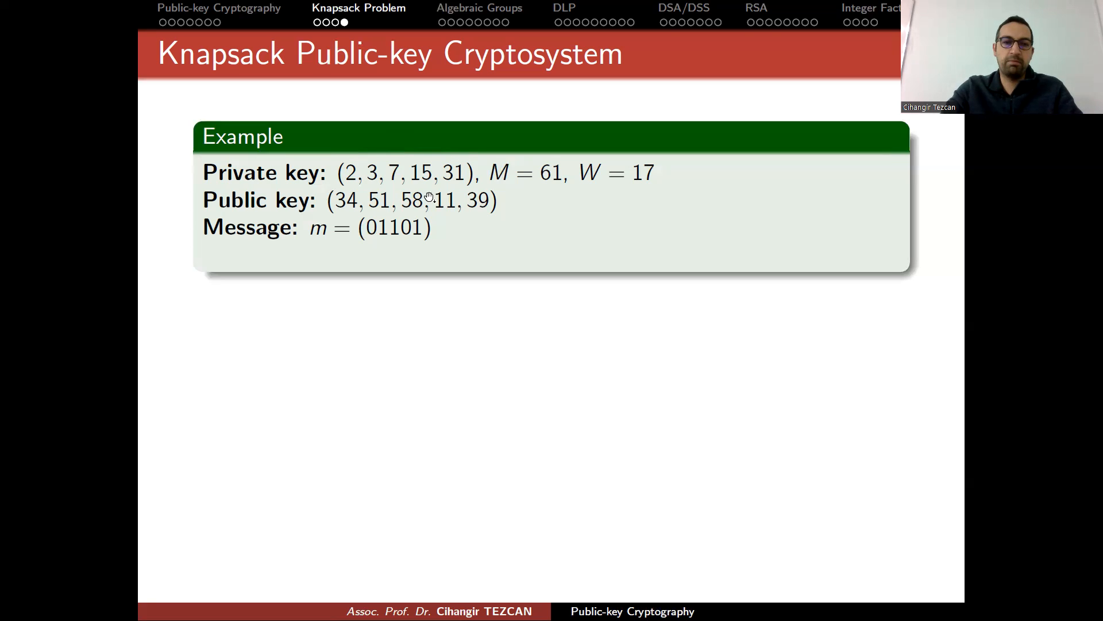
{"action": "mouse_move", "coordinate": [543, 186]}
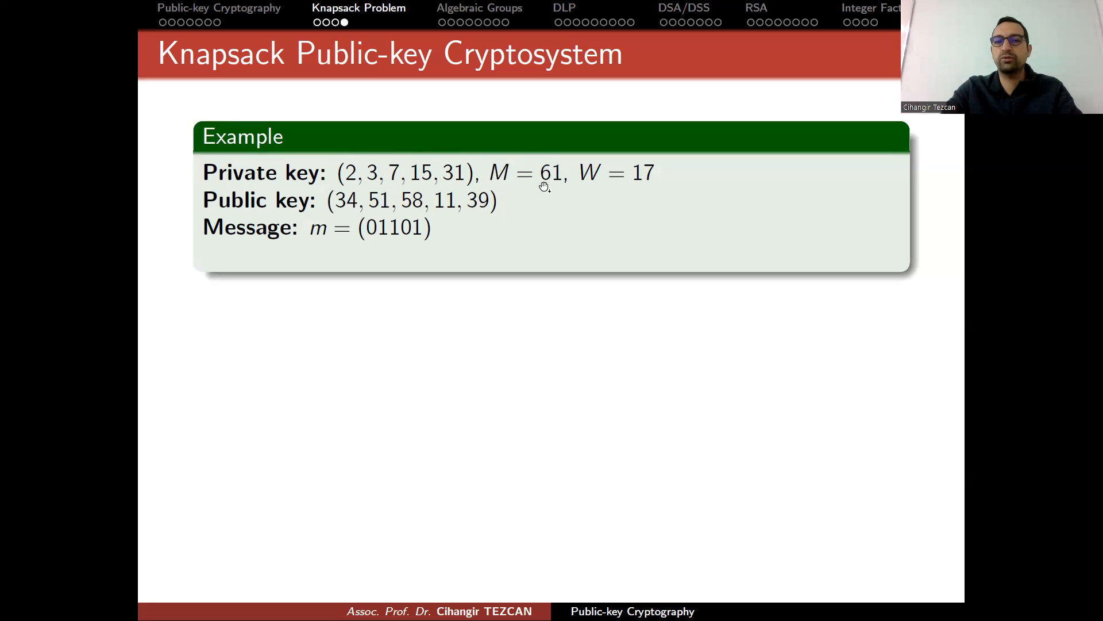
{"action": "mouse_move", "coordinate": [493, 182]}
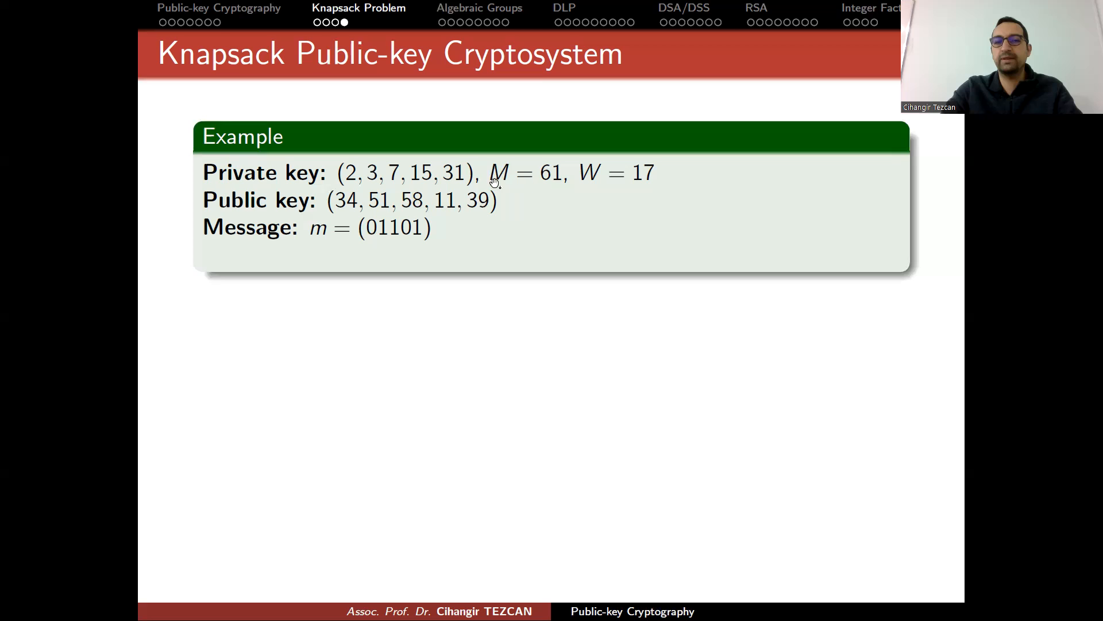
{"action": "mouse_move", "coordinate": [437, 182]}
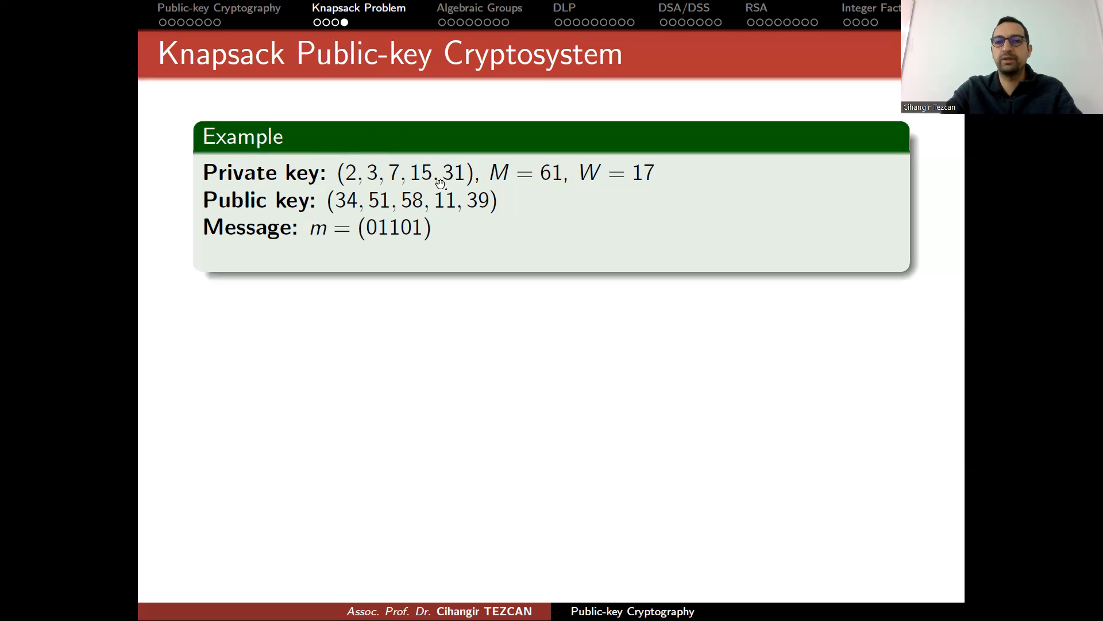
{"action": "mouse_move", "coordinate": [556, 184]}
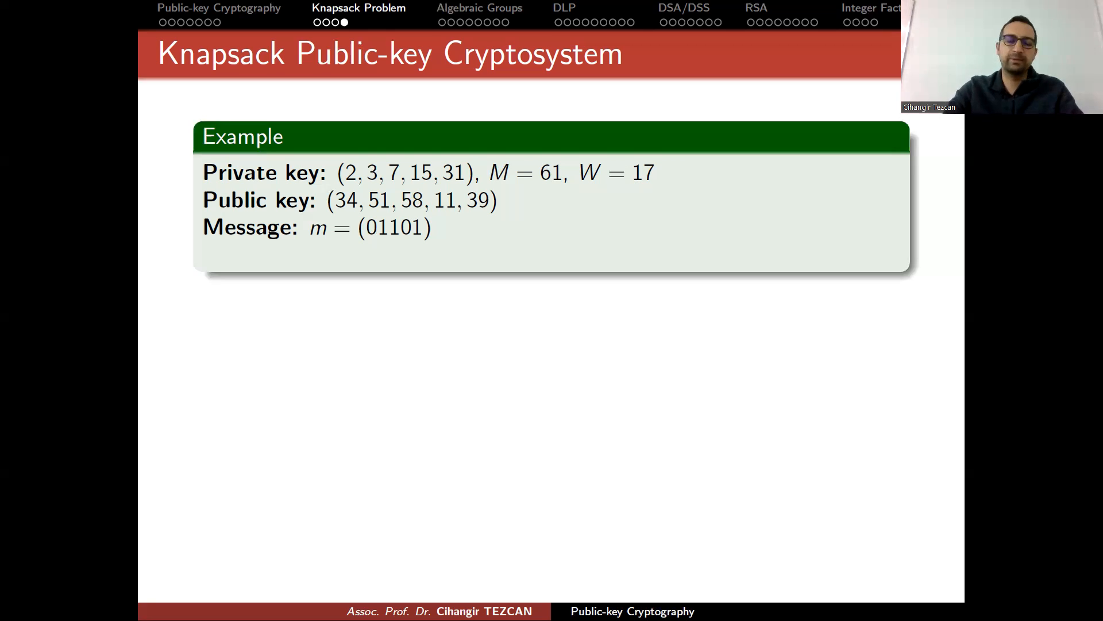
{"action": "mouse_move", "coordinate": [626, 227]}
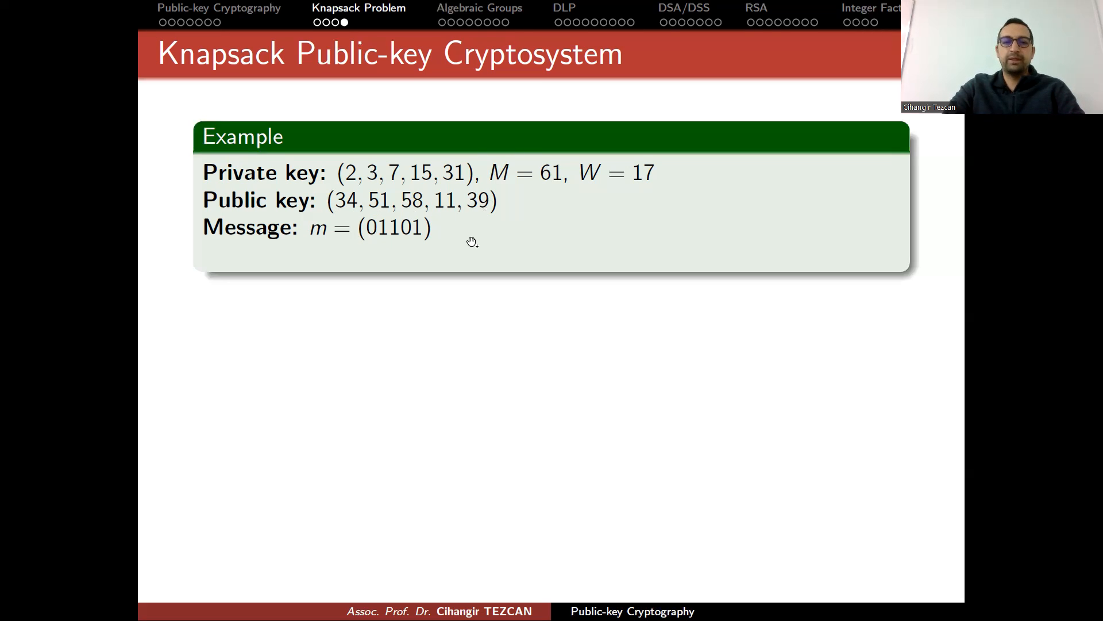
{"action": "mouse_move", "coordinate": [517, 414]}
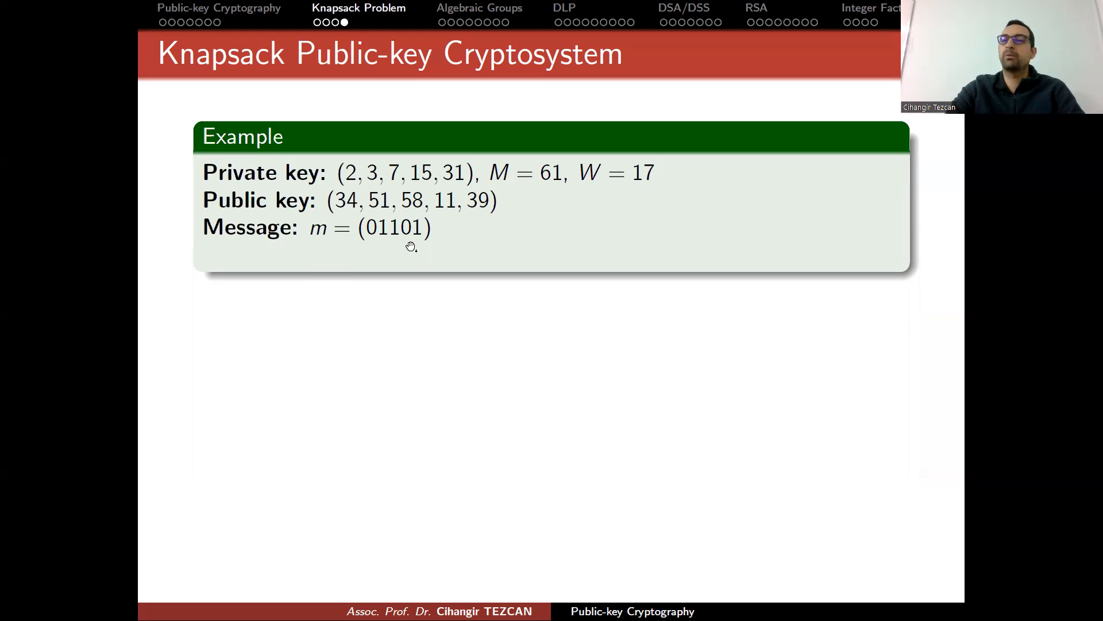
{"action": "mouse_move", "coordinate": [339, 200]}
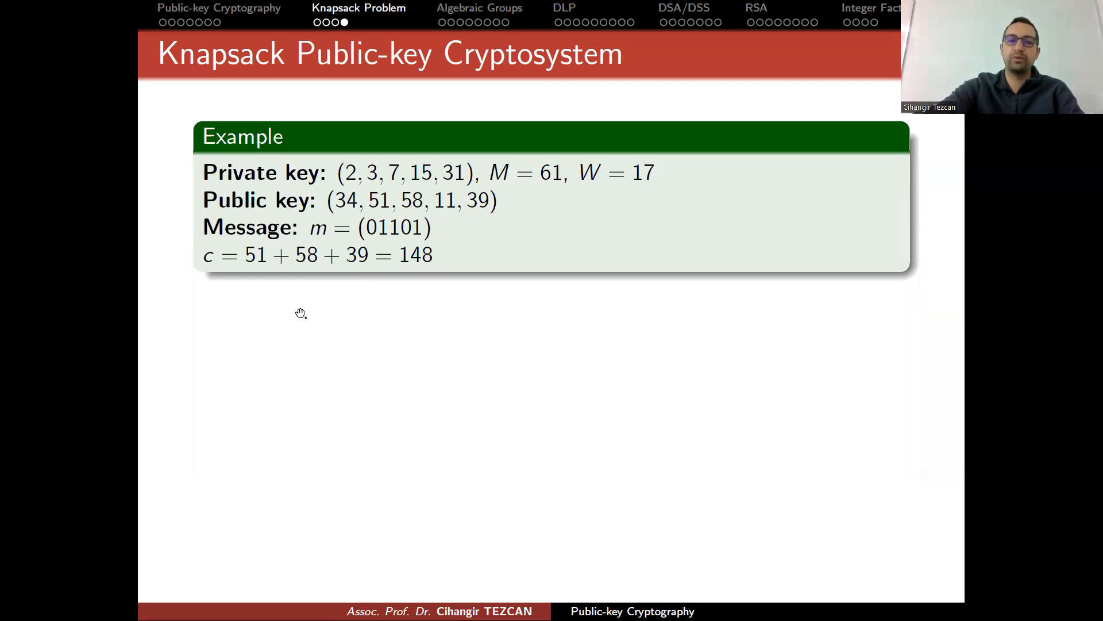
{"action": "mouse_move", "coordinate": [264, 105]}
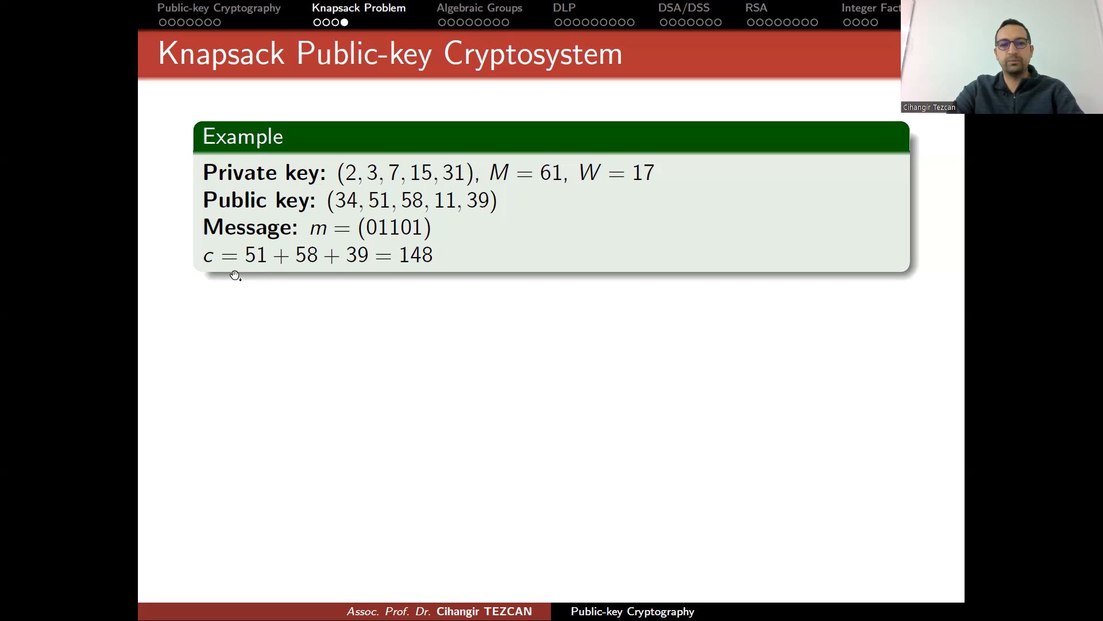
{"action": "mouse_move", "coordinate": [262, 265]}
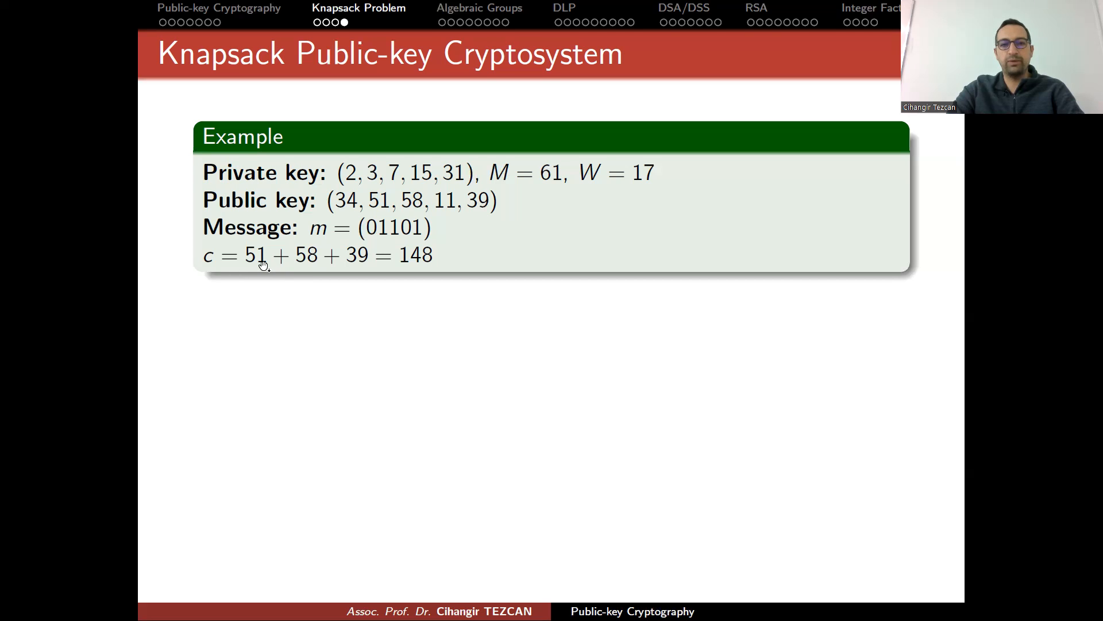
{"action": "mouse_move", "coordinate": [355, 271]}
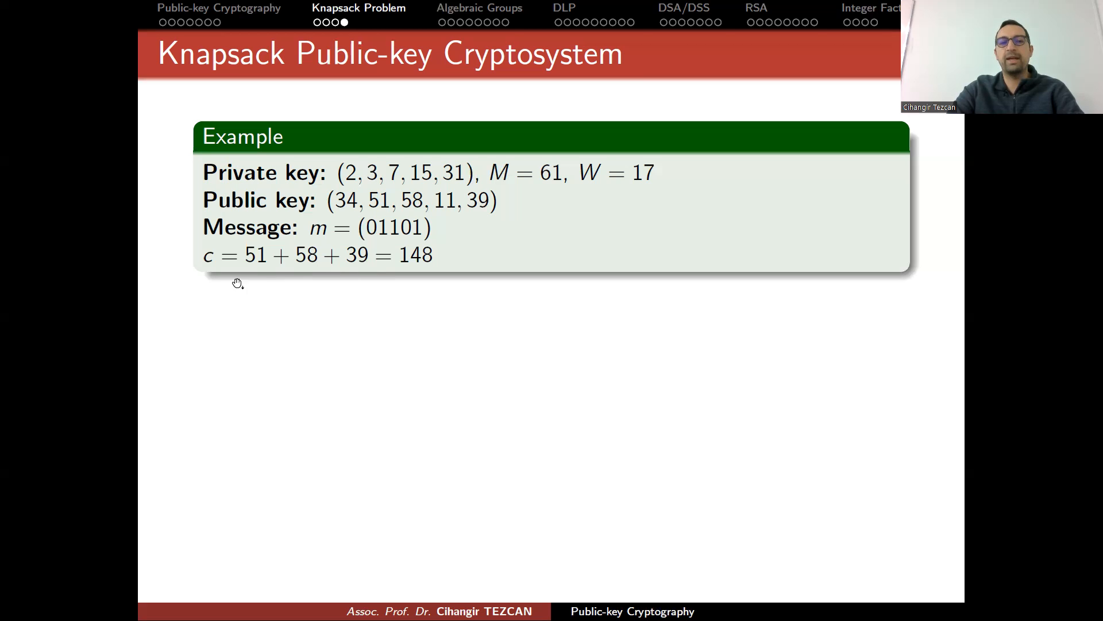
{"action": "mouse_move", "coordinate": [261, 273]}
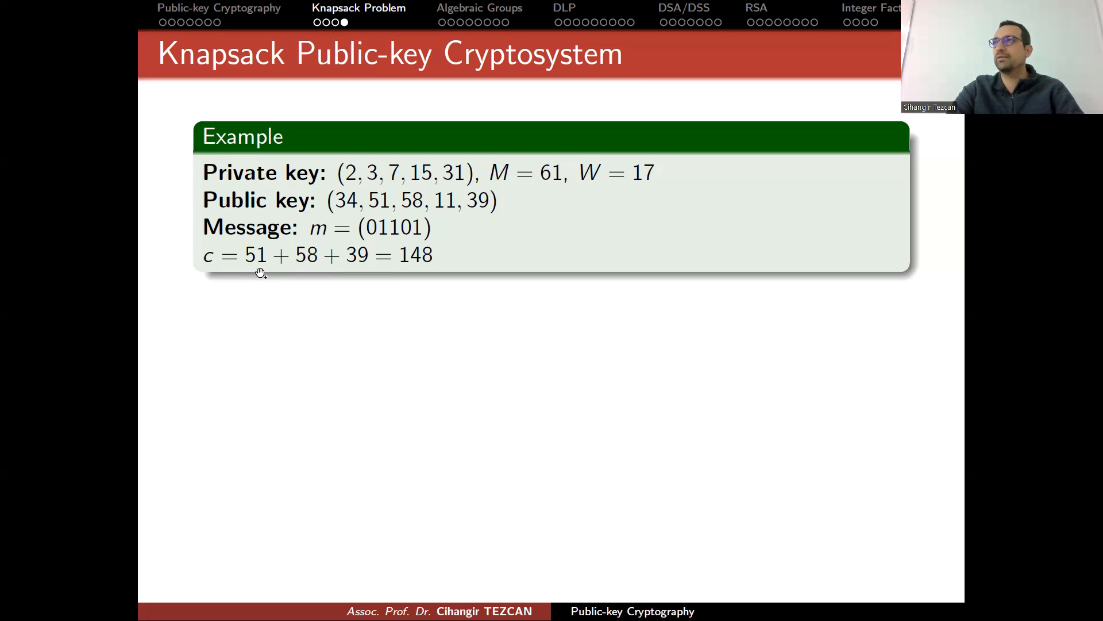
{"action": "mouse_move", "coordinate": [359, 228]}
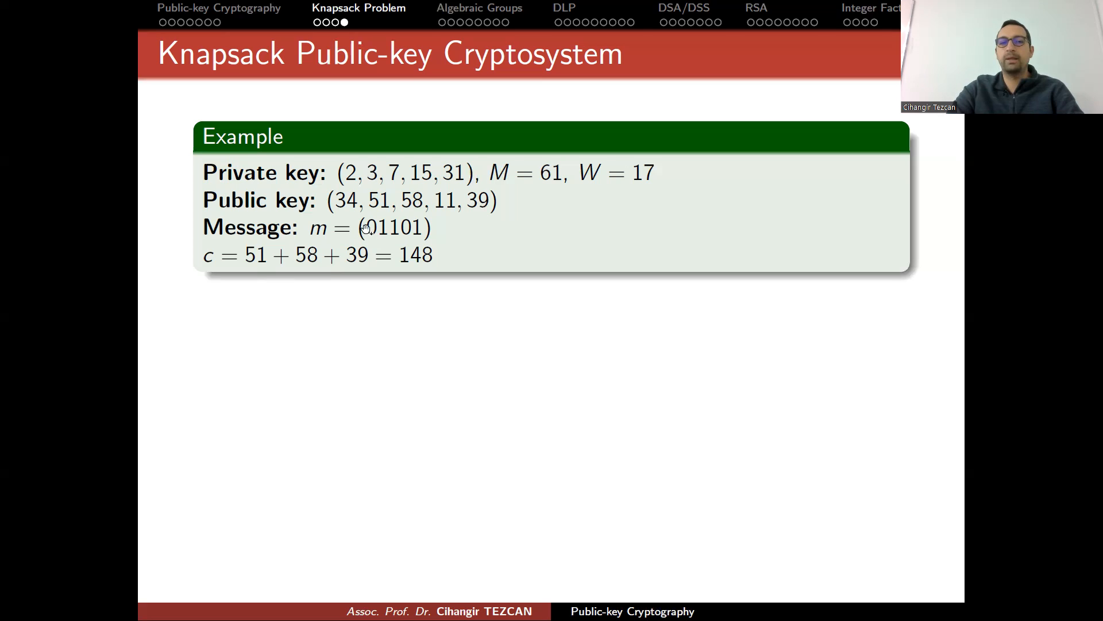
{"action": "mouse_move", "coordinate": [410, 204]}
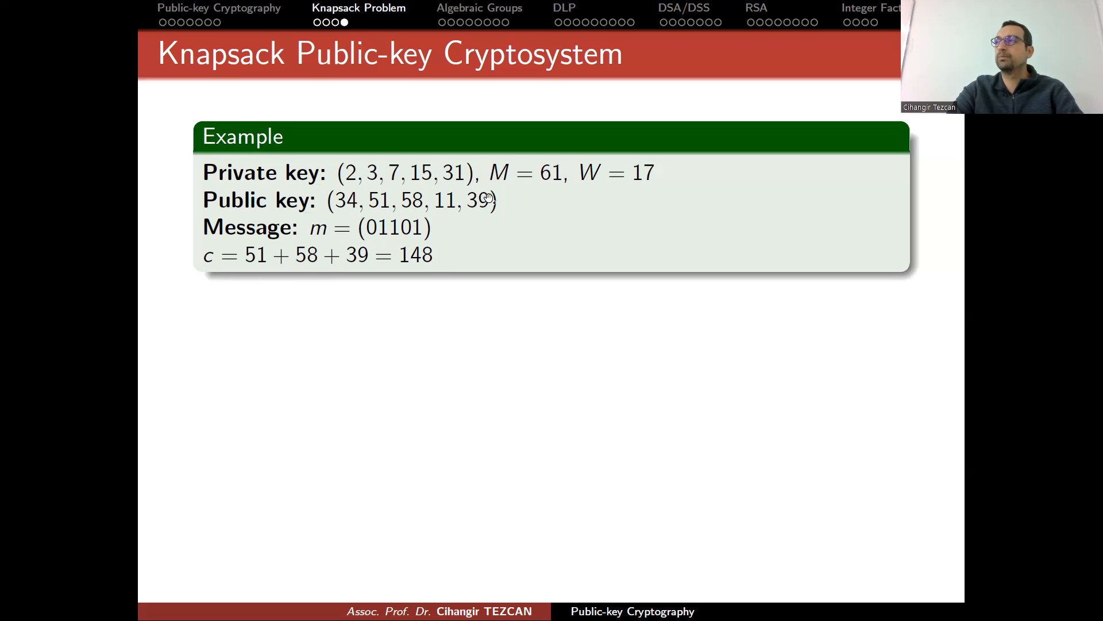
{"action": "mouse_move", "coordinate": [426, 284]}
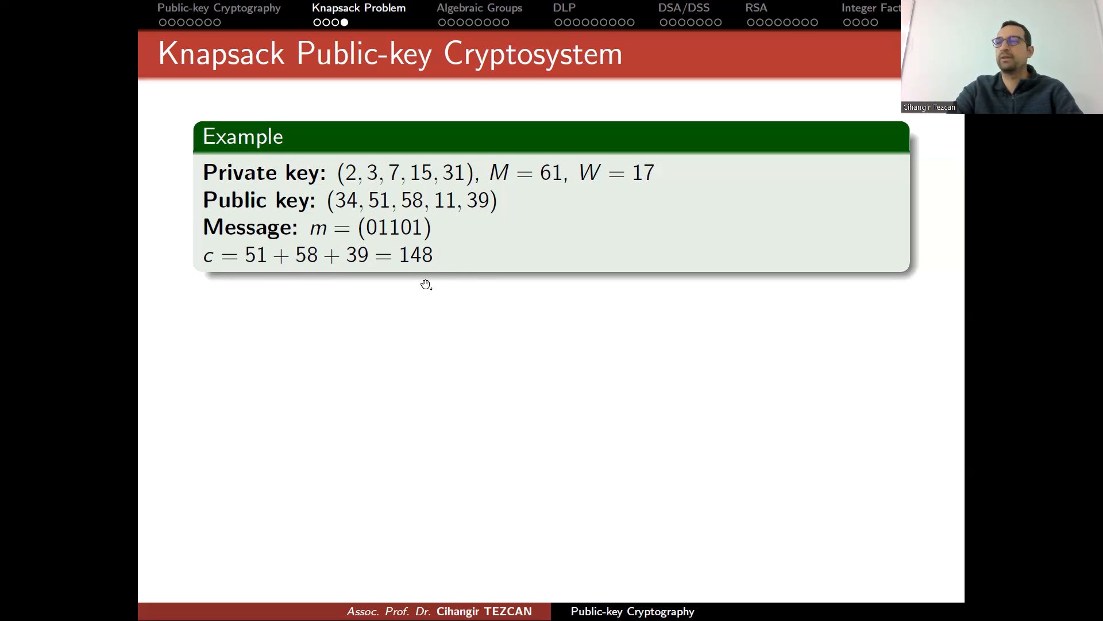
{"action": "mouse_move", "coordinate": [490, 289]}
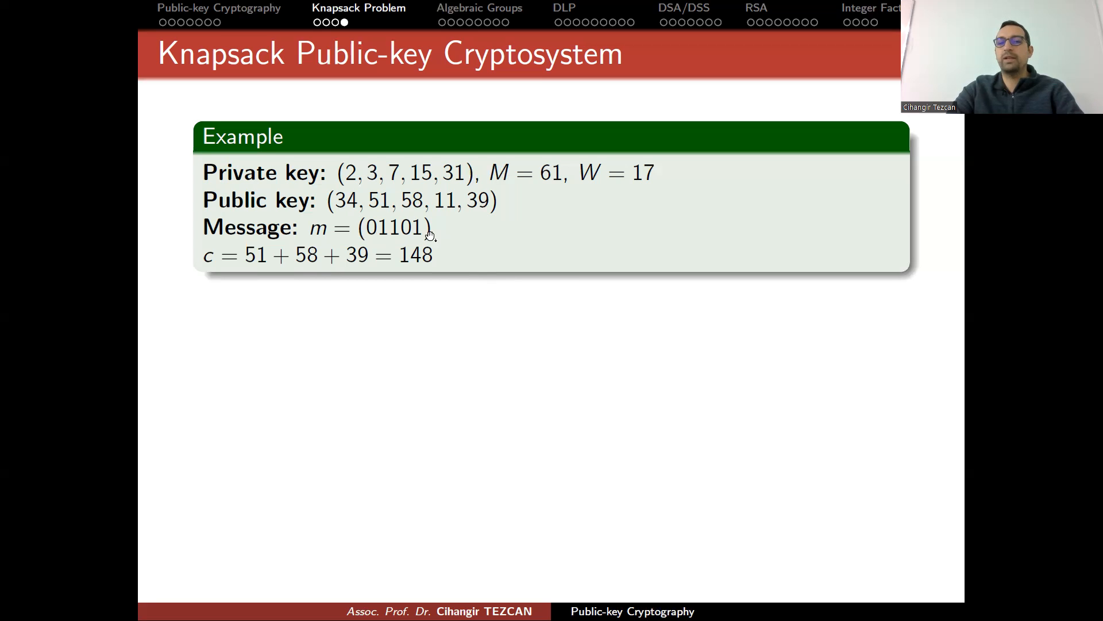
{"action": "mouse_move", "coordinate": [461, 268]}
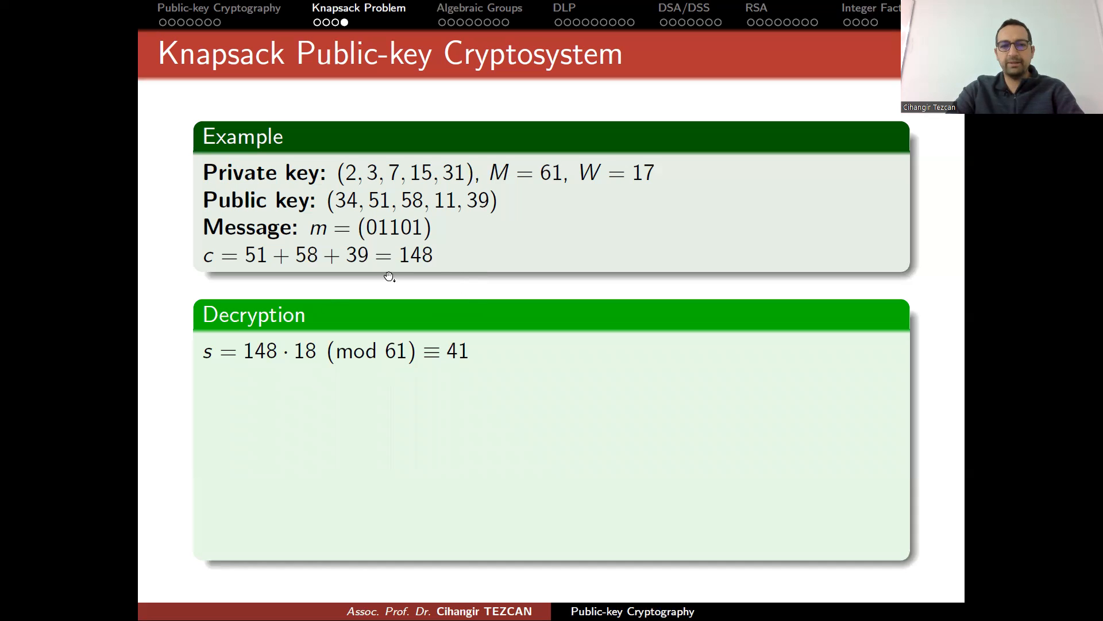
{"action": "mouse_move", "coordinate": [303, 371]}
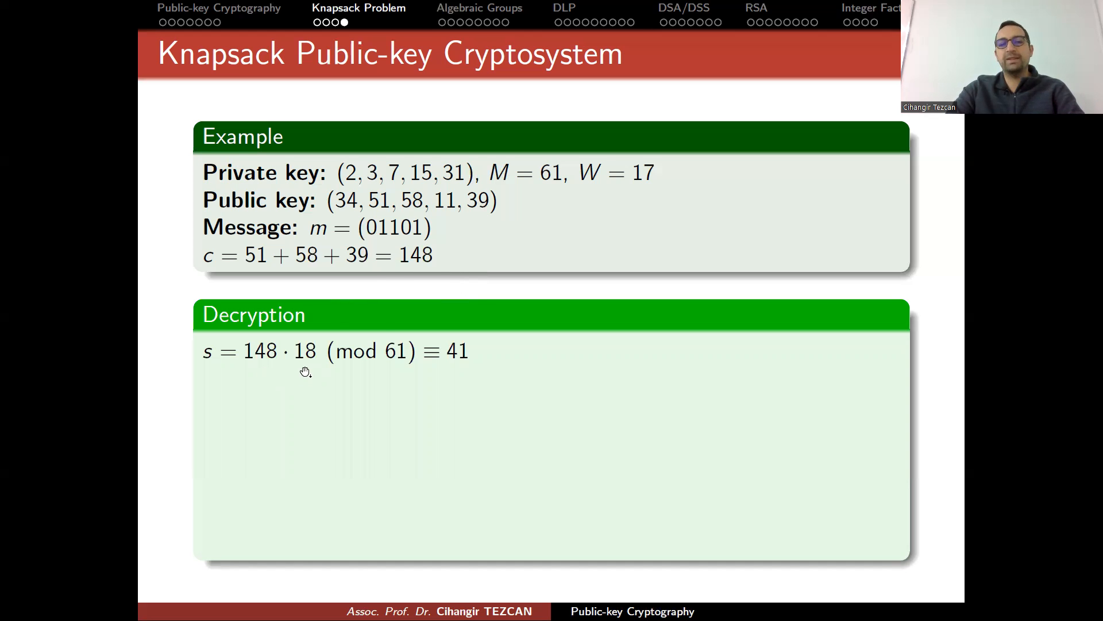
{"action": "mouse_move", "coordinate": [296, 351]}
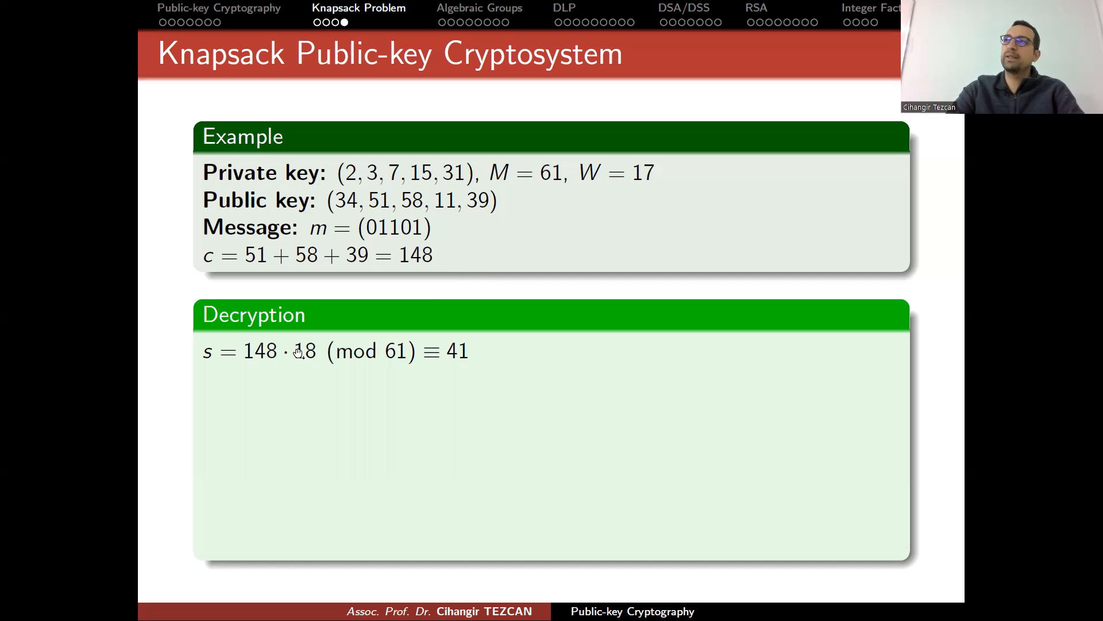
{"action": "mouse_move", "coordinate": [303, 358]}
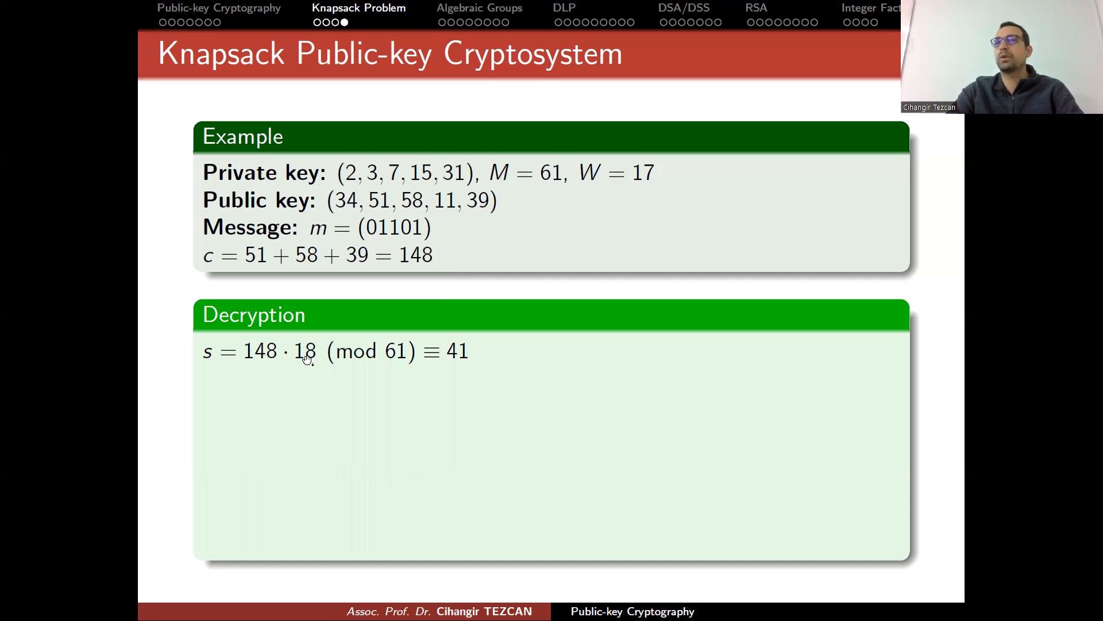
{"action": "mouse_move", "coordinate": [651, 183]}
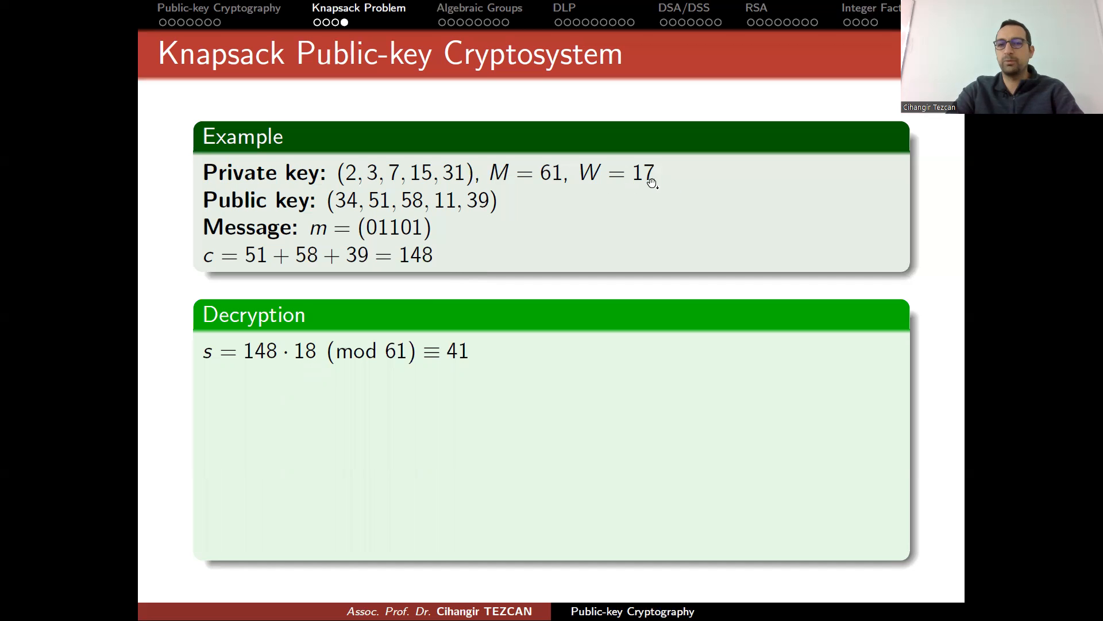
{"action": "mouse_move", "coordinate": [394, 361]}
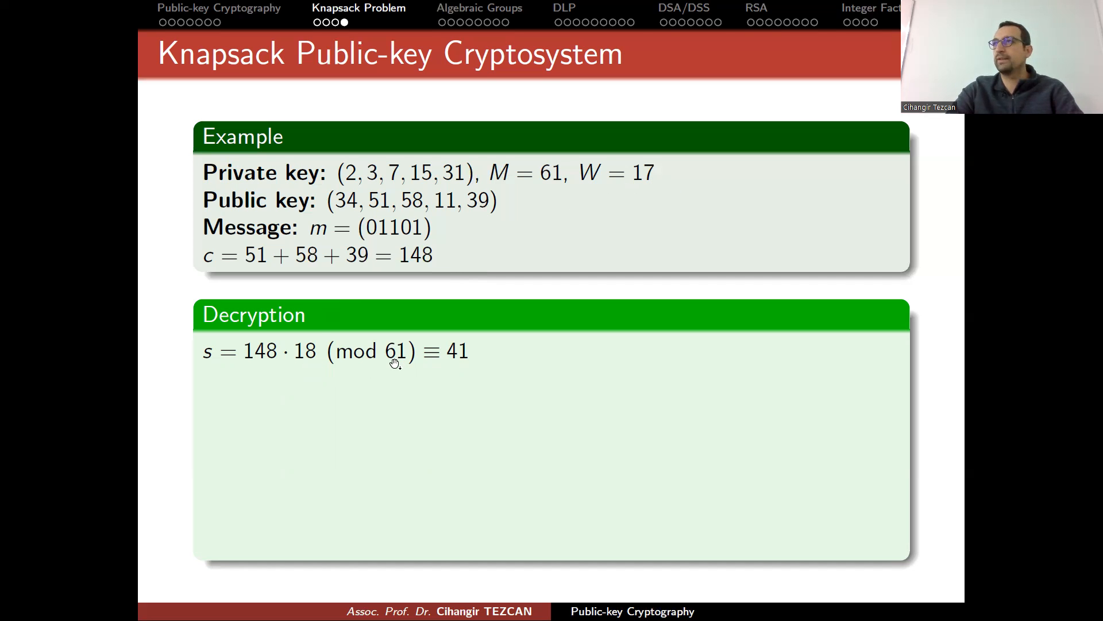
{"action": "mouse_move", "coordinate": [226, 358]}
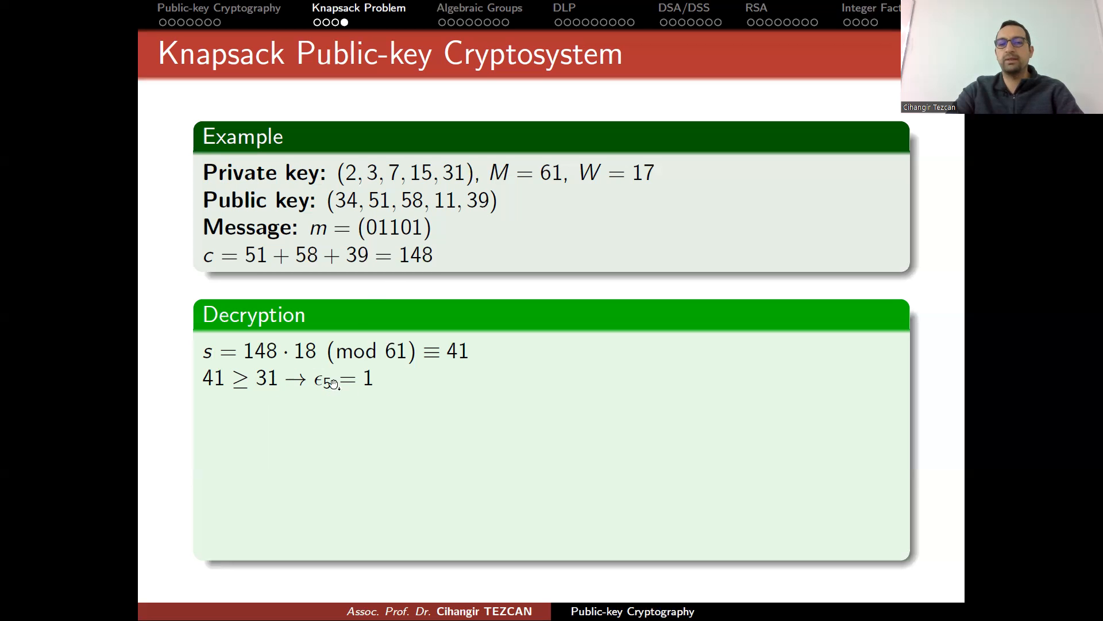
{"action": "mouse_move", "coordinate": [359, 400]}
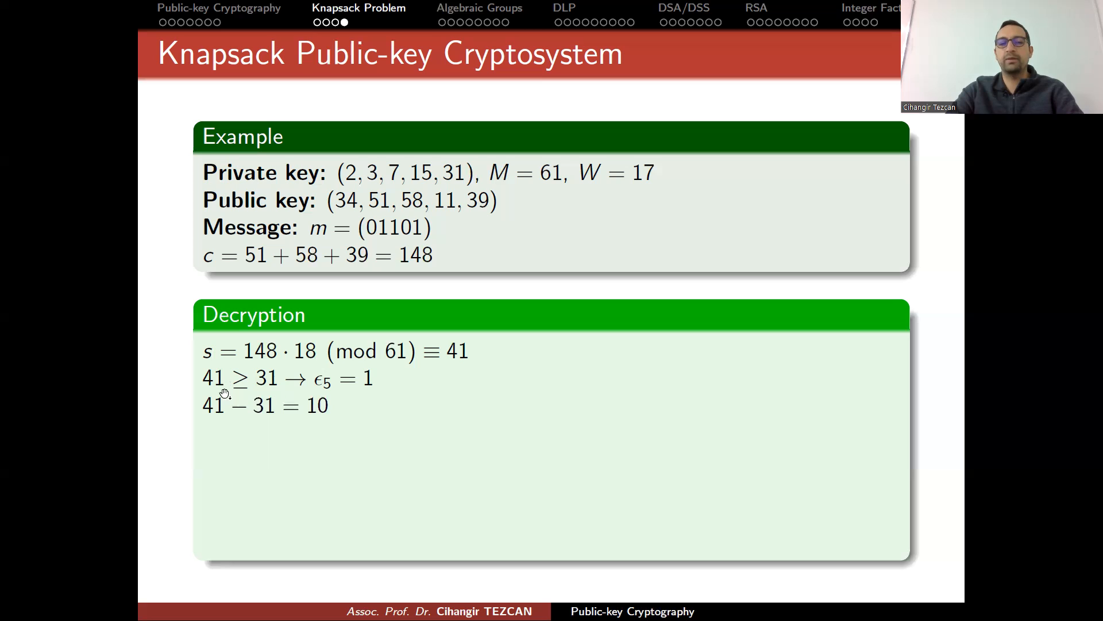
{"action": "mouse_move", "coordinate": [338, 414]}
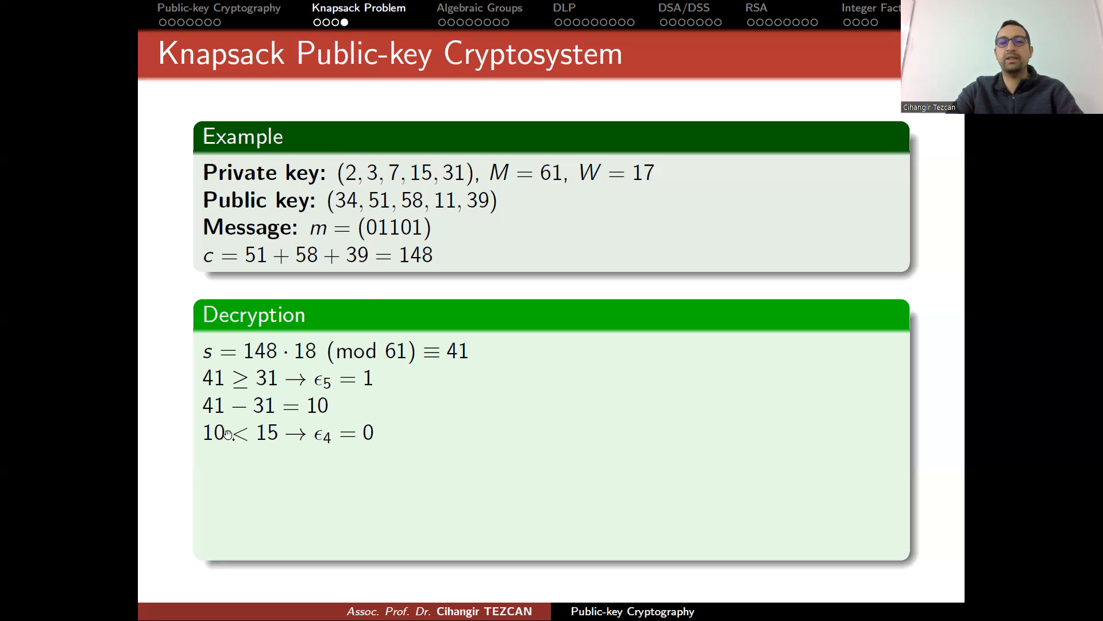
{"action": "mouse_move", "coordinate": [416, 182]}
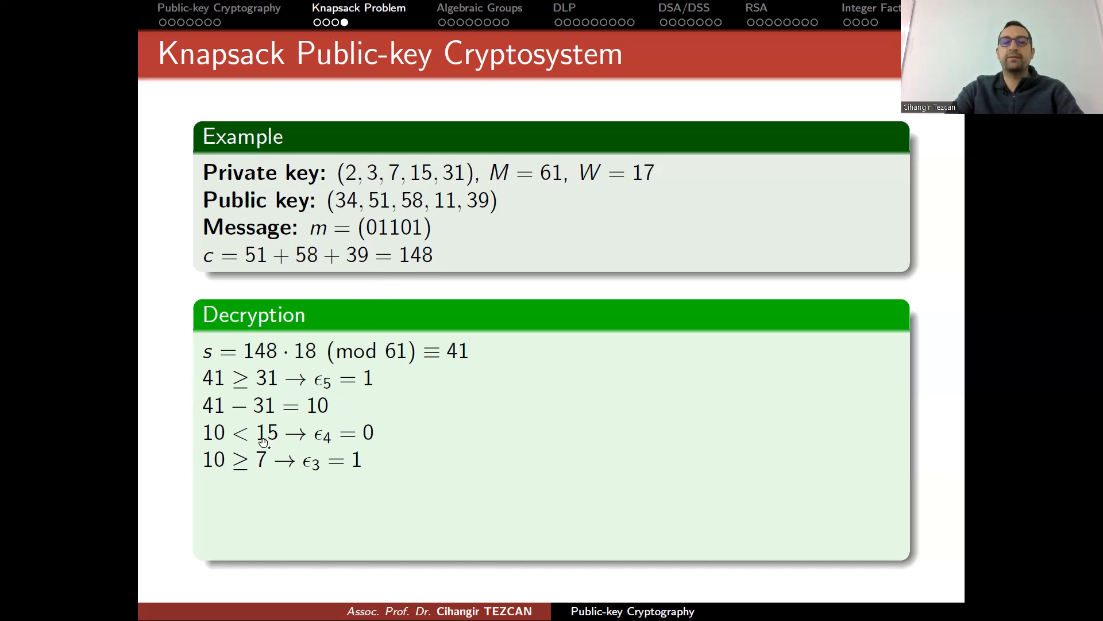
{"action": "mouse_move", "coordinate": [362, 467]}
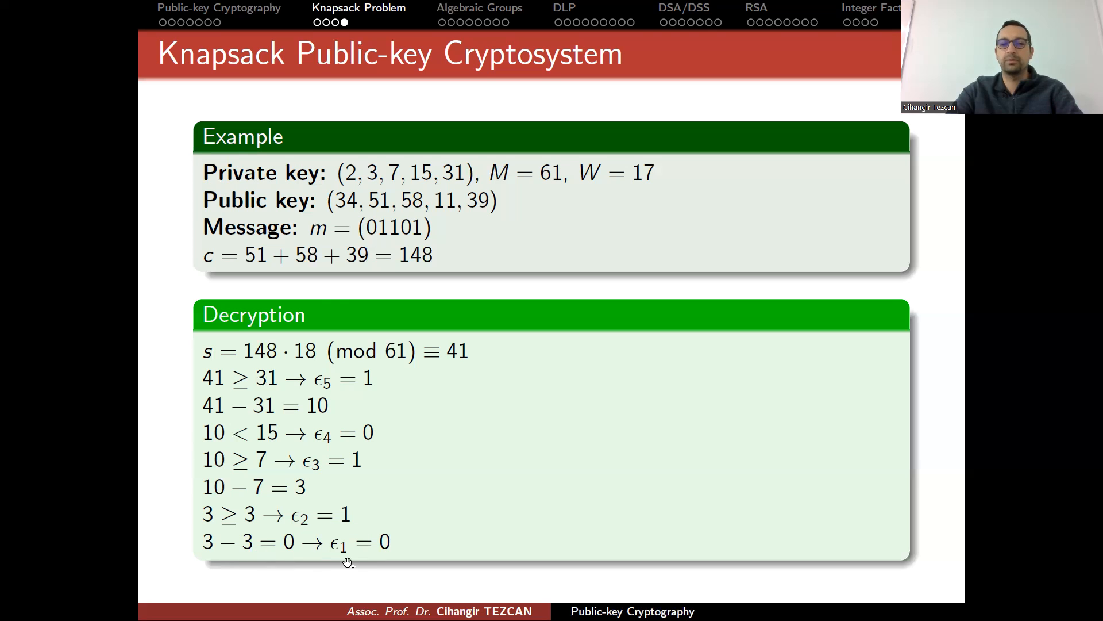
{"action": "mouse_move", "coordinate": [355, 176]}
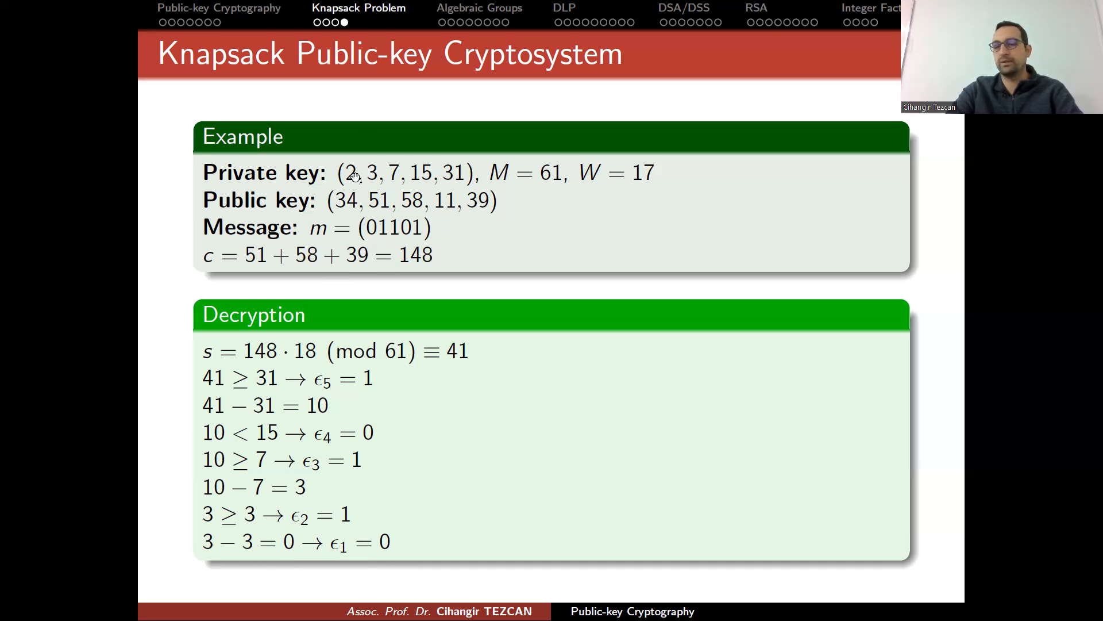
{"action": "mouse_move", "coordinate": [441, 520]}
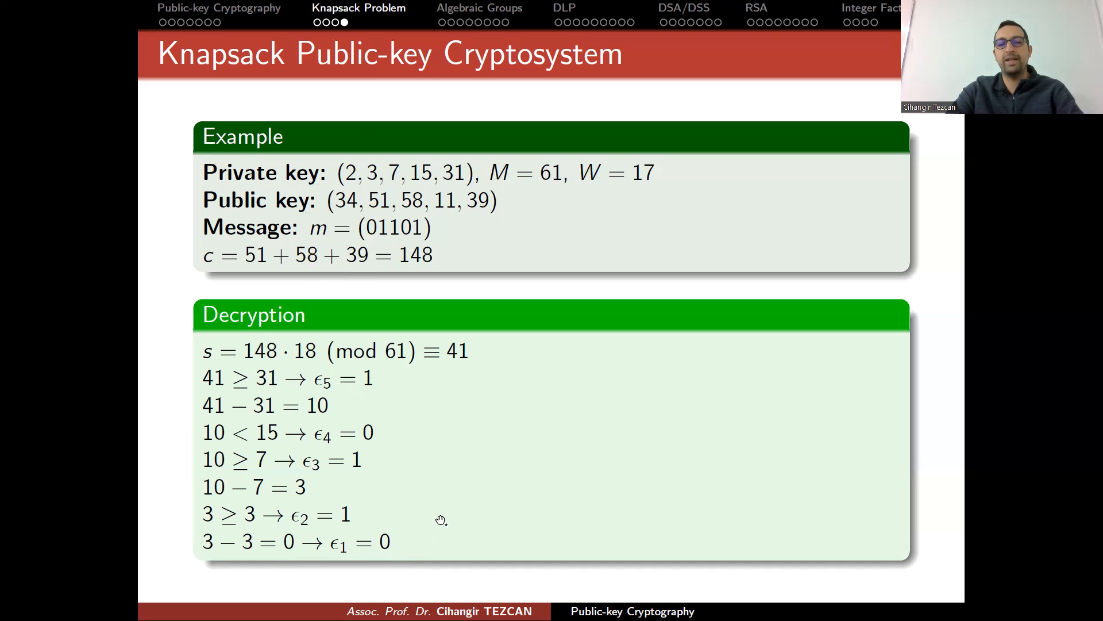
{"action": "mouse_move", "coordinate": [372, 501]}
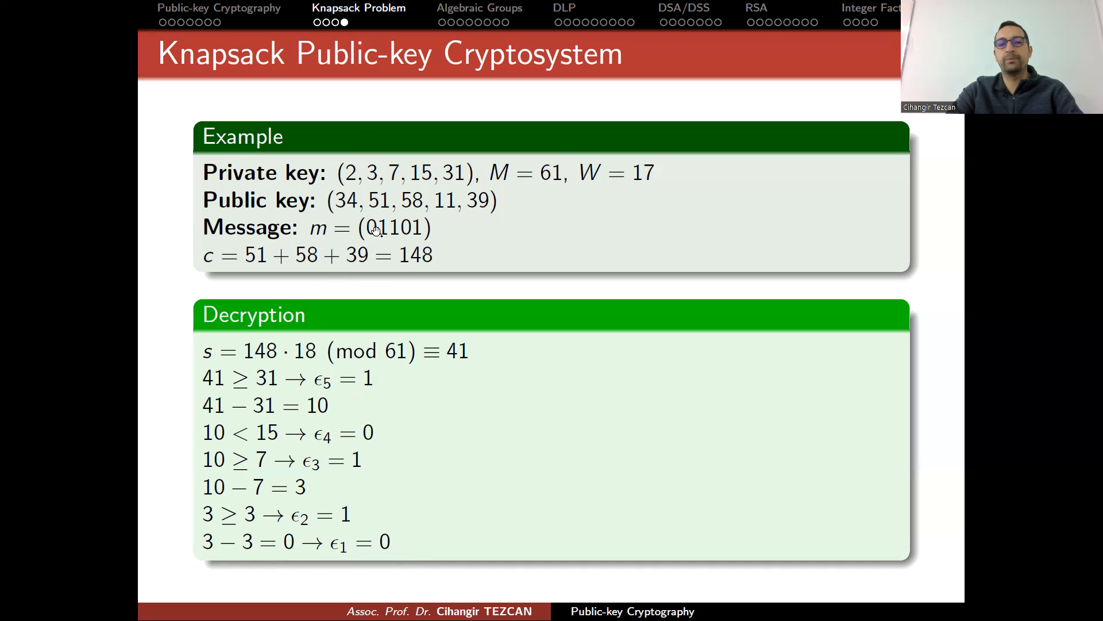
{"action": "mouse_move", "coordinate": [498, 289]}
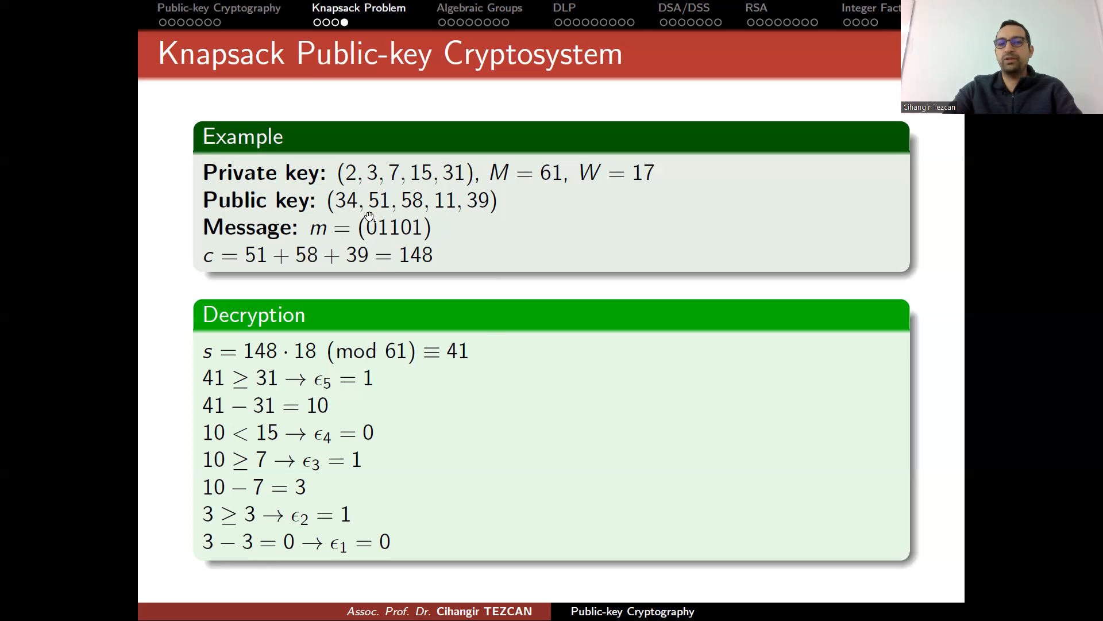
{"action": "mouse_move", "coordinate": [437, 185]}
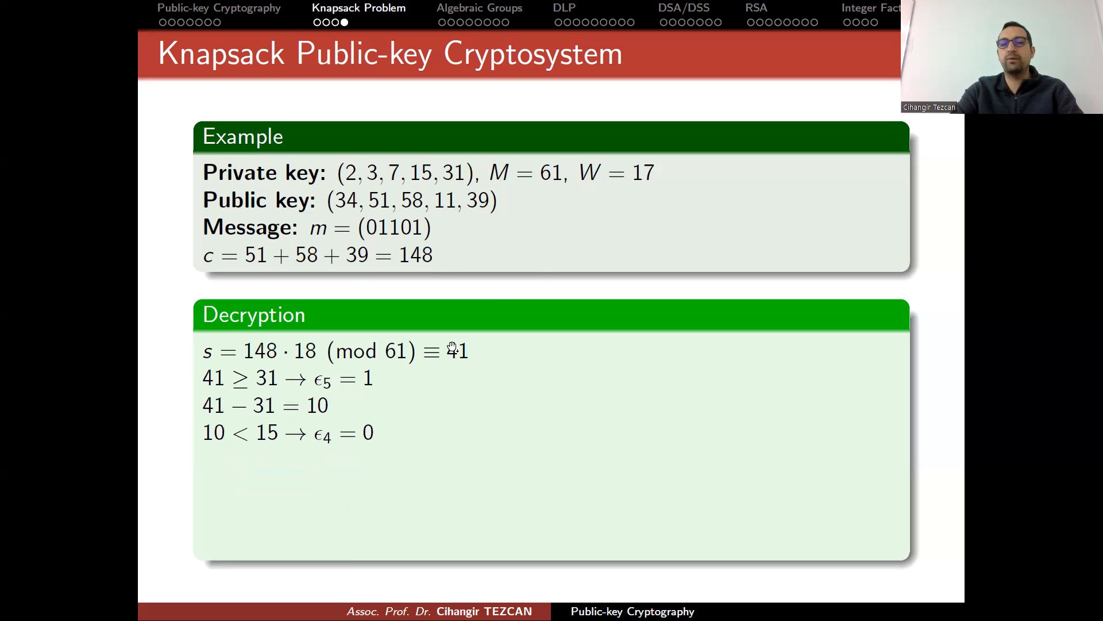
{"action": "mouse_move", "coordinate": [497, 375]}
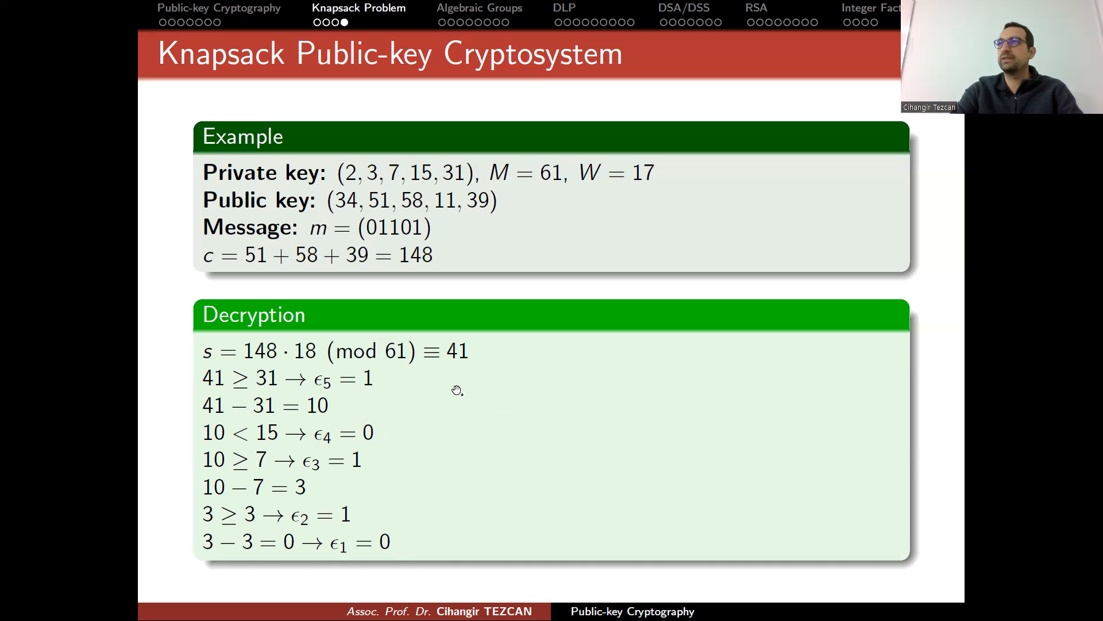
{"action": "mouse_move", "coordinate": [461, 393]}
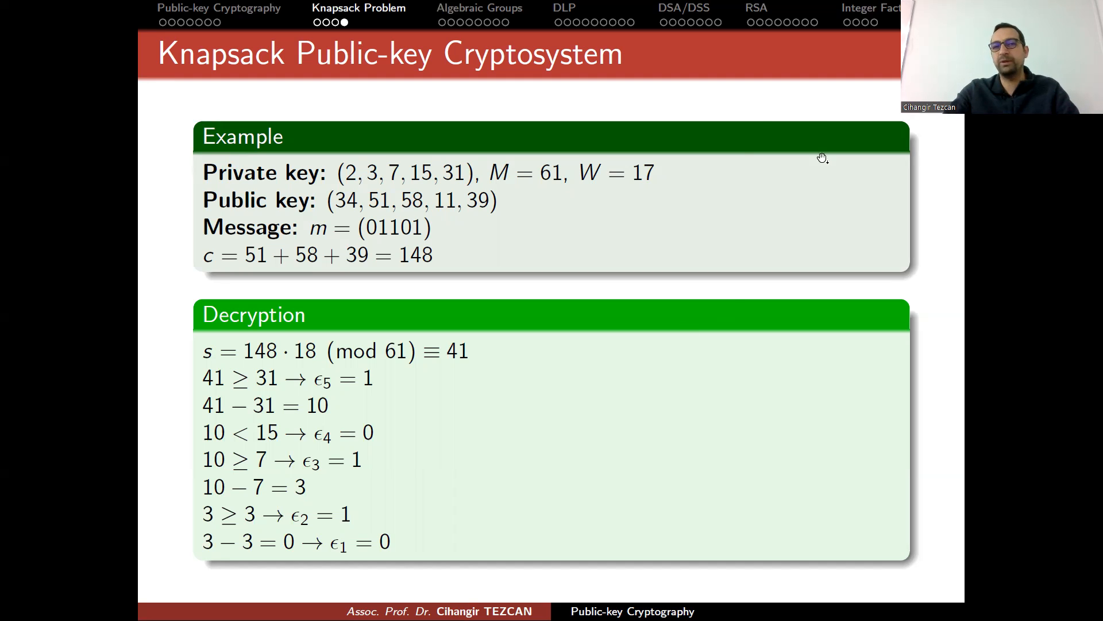
{"action": "mouse_move", "coordinate": [743, 165]}
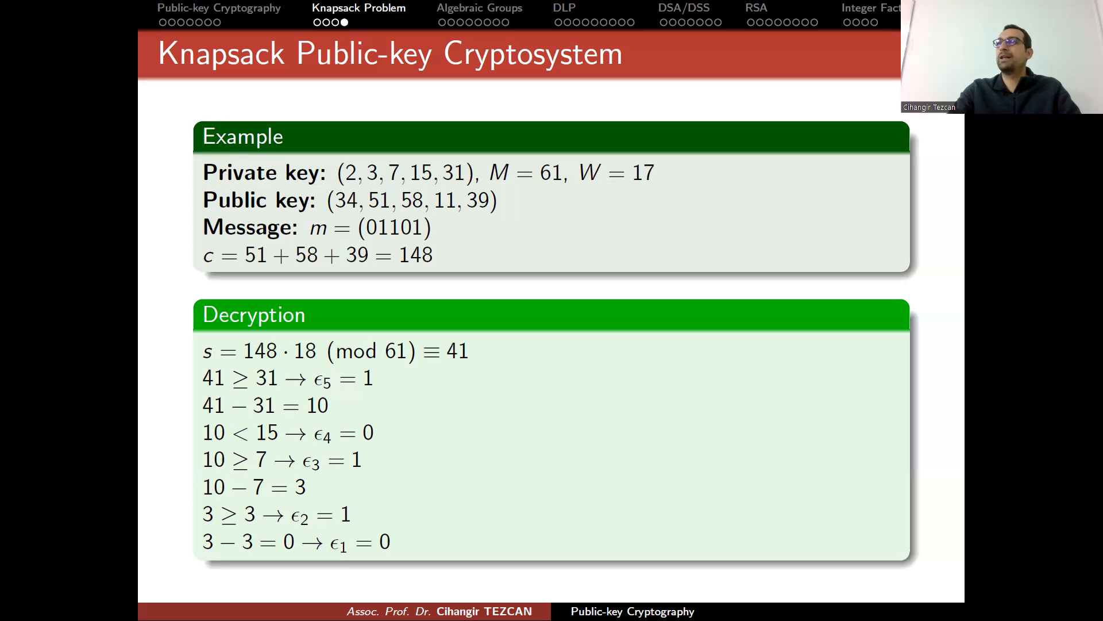
{"action": "mouse_move", "coordinate": [594, 164]}
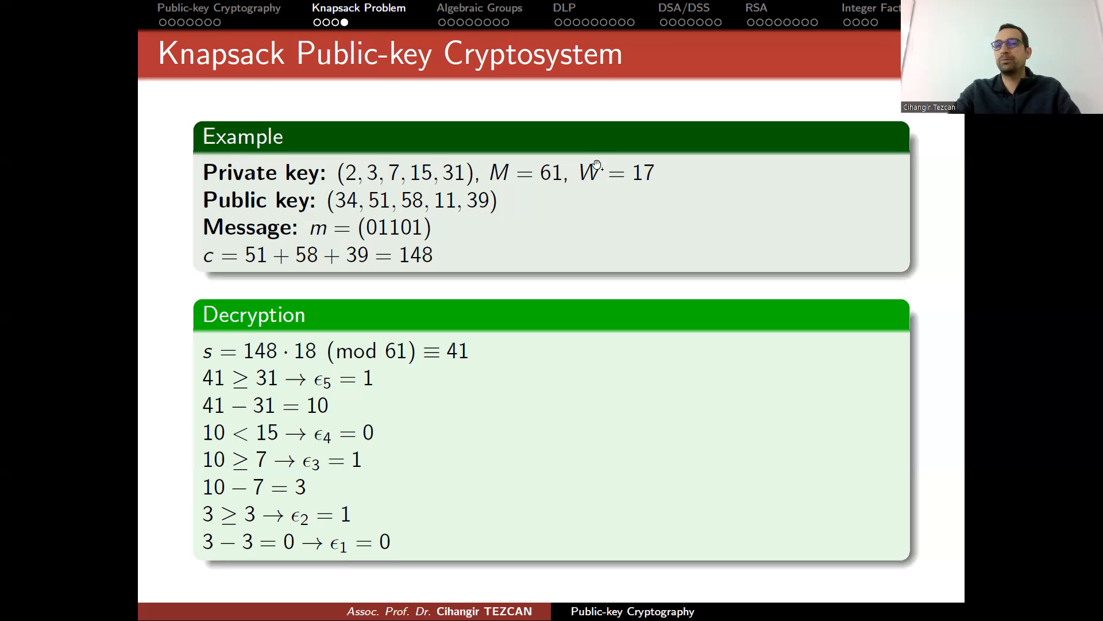
{"action": "mouse_move", "coordinate": [715, 64]}
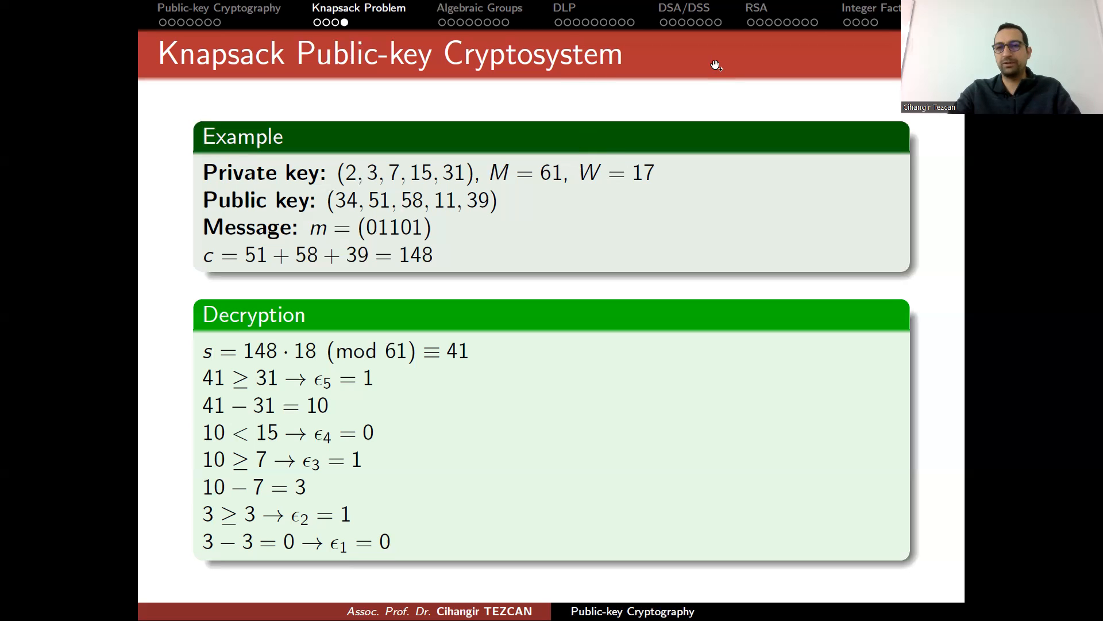